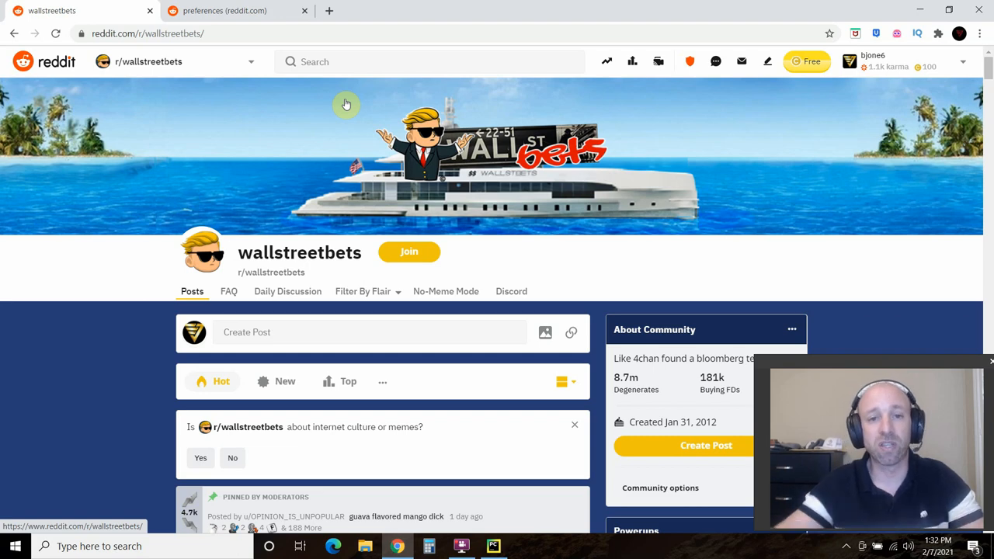
On Reddit's app preferences page, choose 'script' as the new application's type.
{"action": "left_click", "coordinate": [492, 546]}
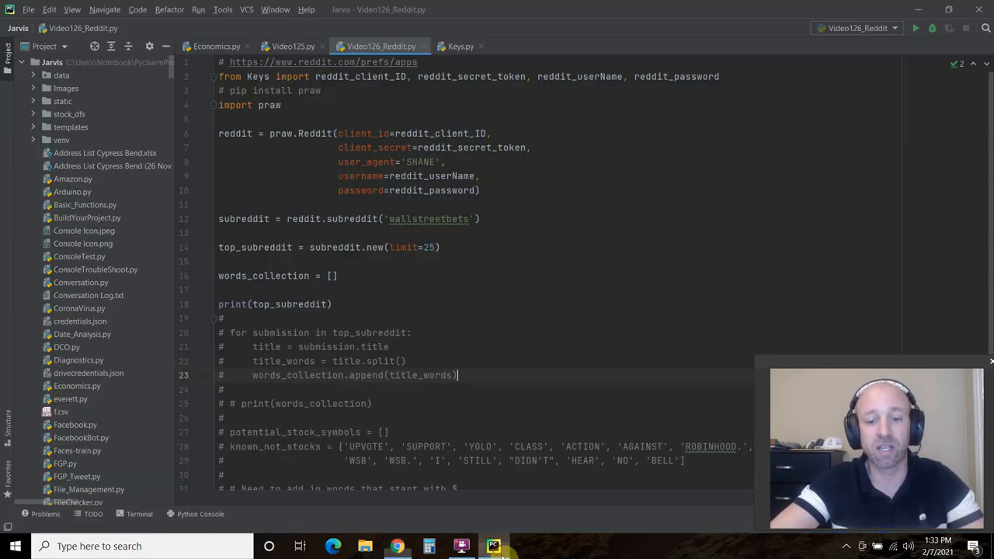
{"action": "mouse_move", "coordinate": [373, 62]}
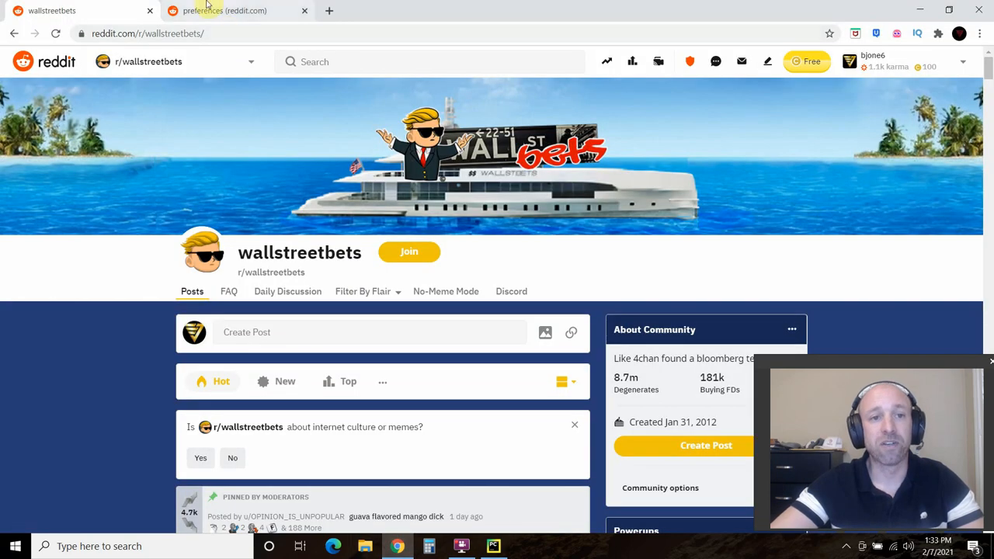
{"action": "left_click", "coordinate": [224, 10]}
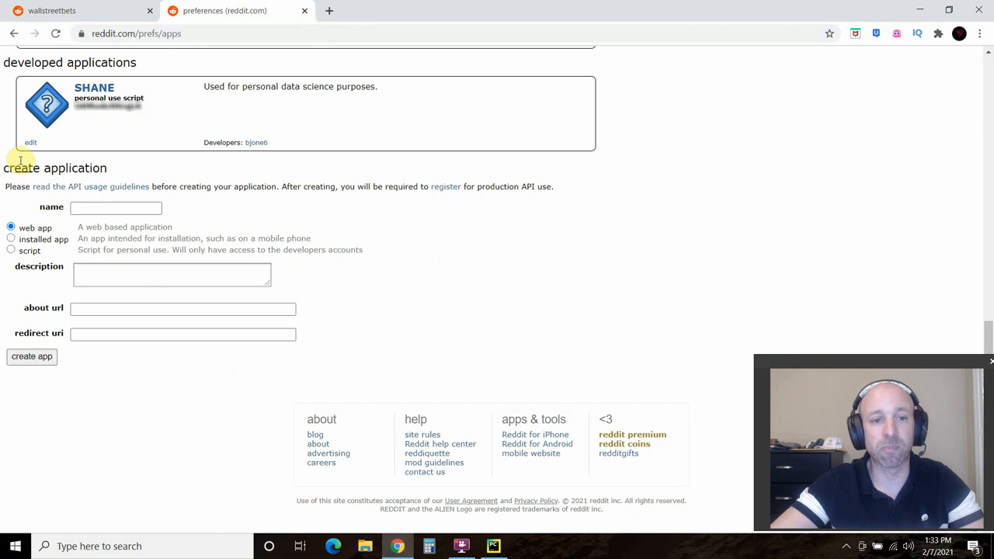
{"action": "mouse_move", "coordinate": [112, 167]}
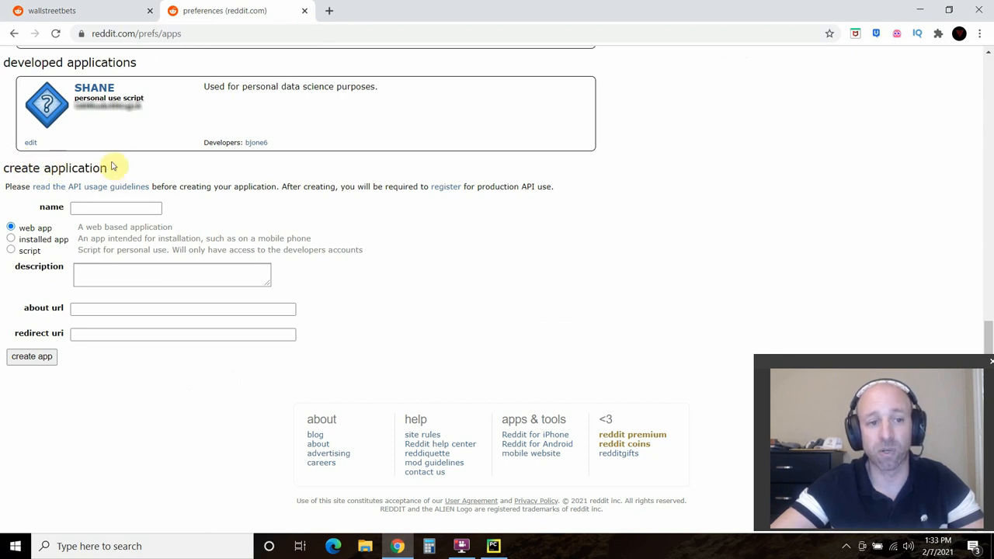
{"action": "mouse_move", "coordinate": [100, 70]}
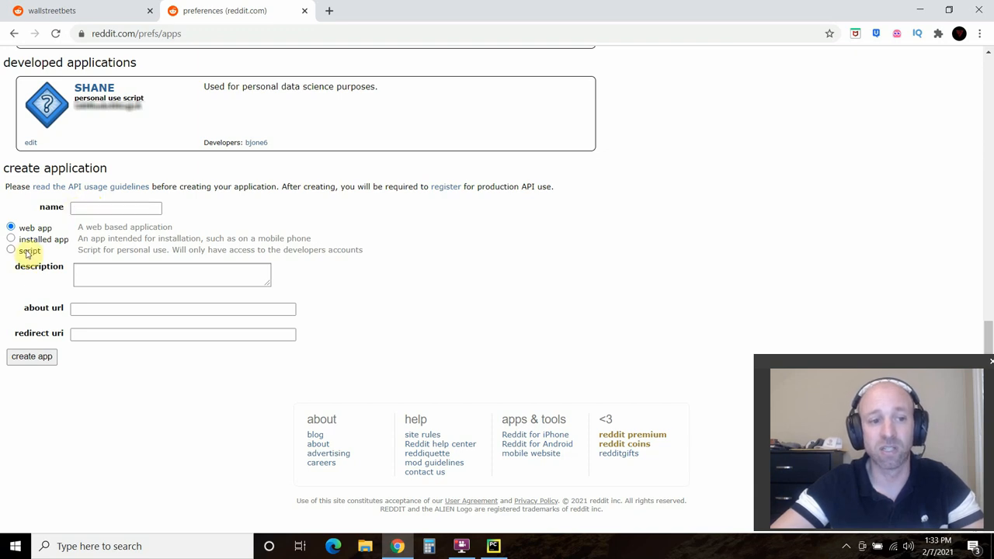
{"action": "left_click", "coordinate": [11, 250]}
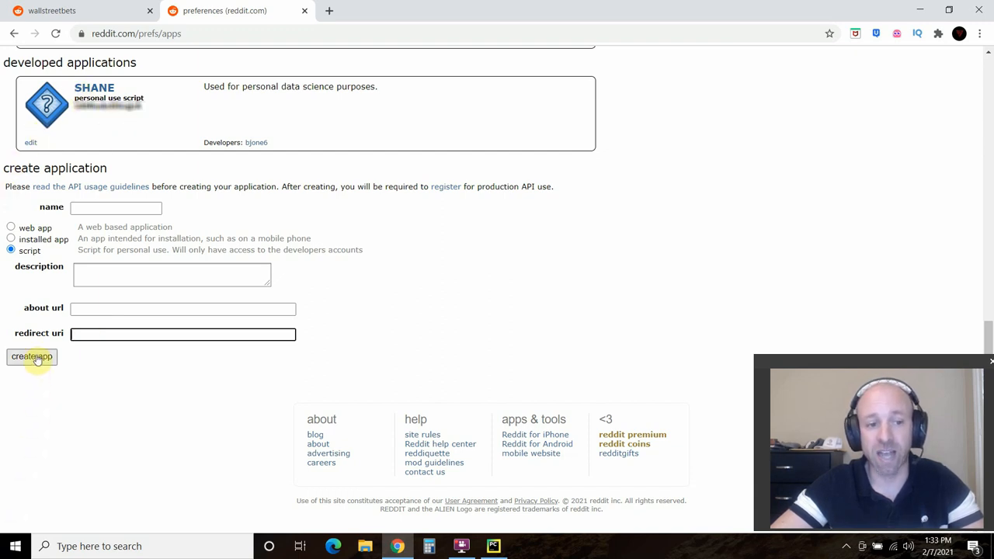
{"action": "mouse_move", "coordinate": [334, 173]}
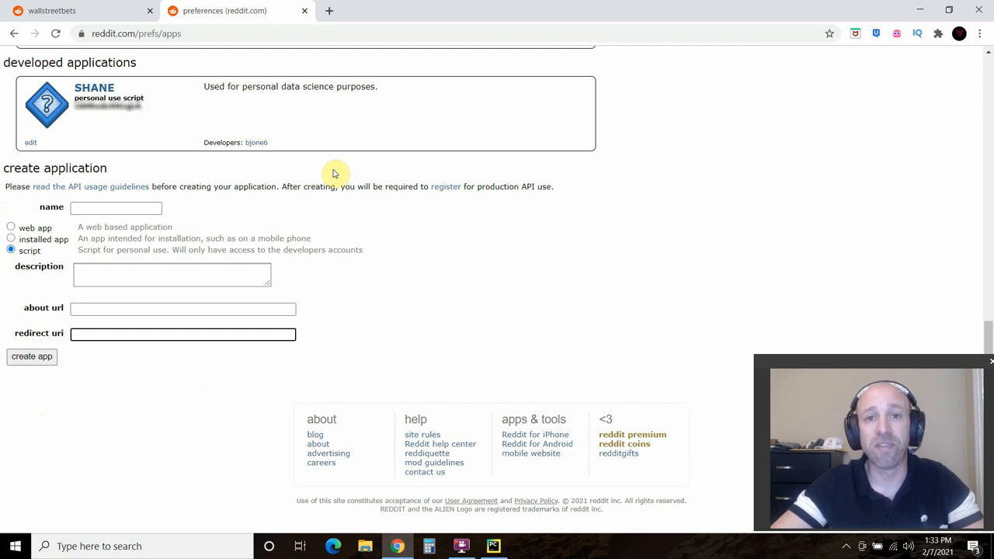
{"action": "mouse_move", "coordinate": [312, 163]}
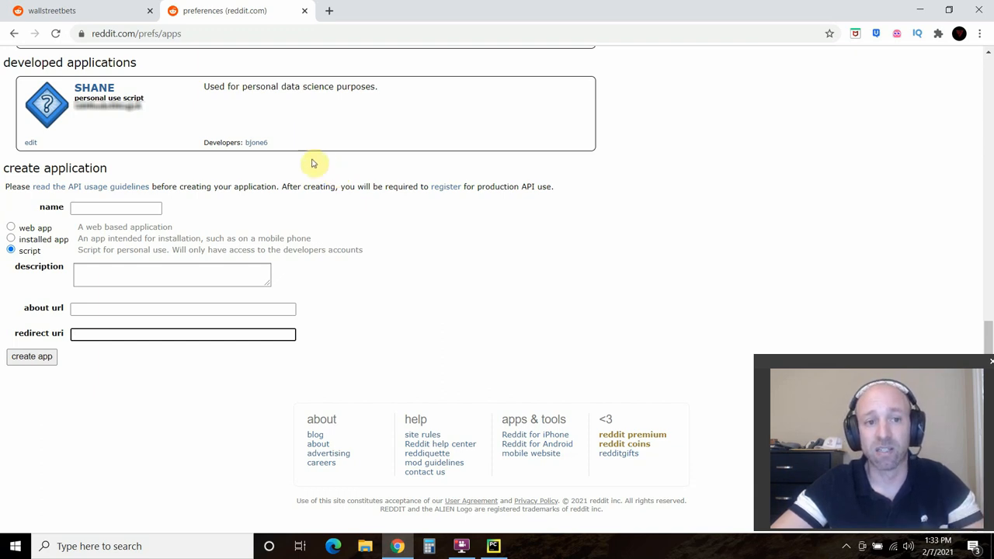
{"action": "mouse_move", "coordinate": [185, 109]}
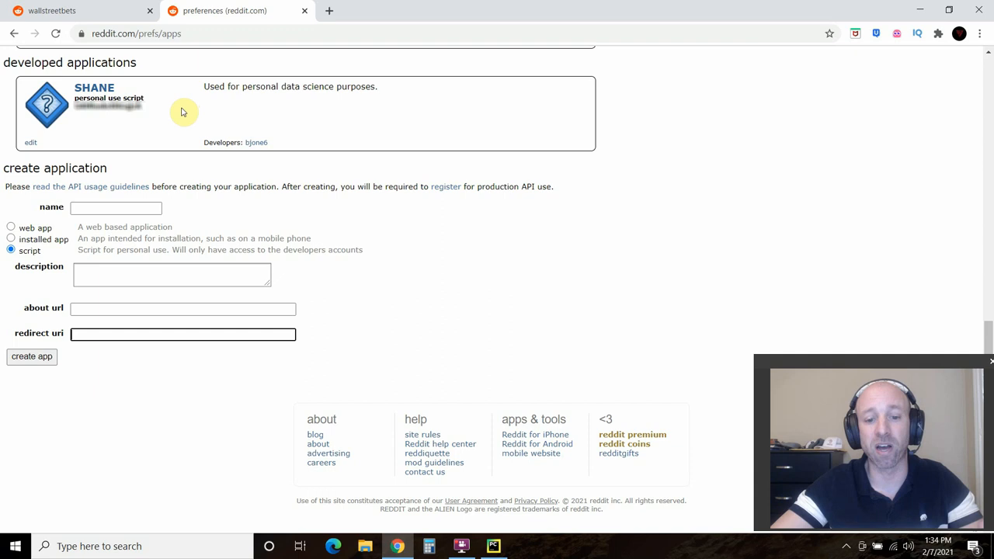
Bring the Video126_Reddit.py script back into view in PyCharm.
{"action": "left_click", "coordinate": [493, 545]}
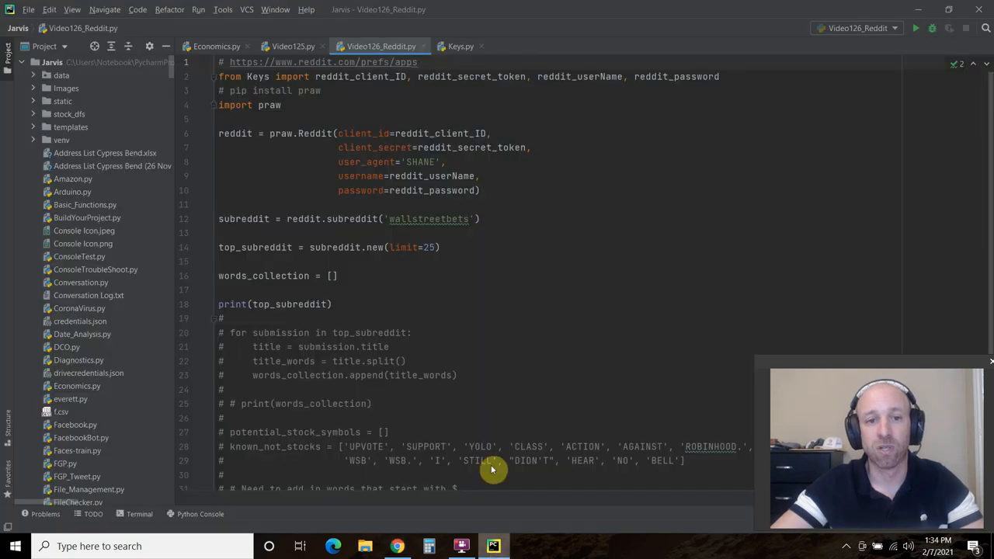
{"action": "mouse_move", "coordinate": [260, 76]}
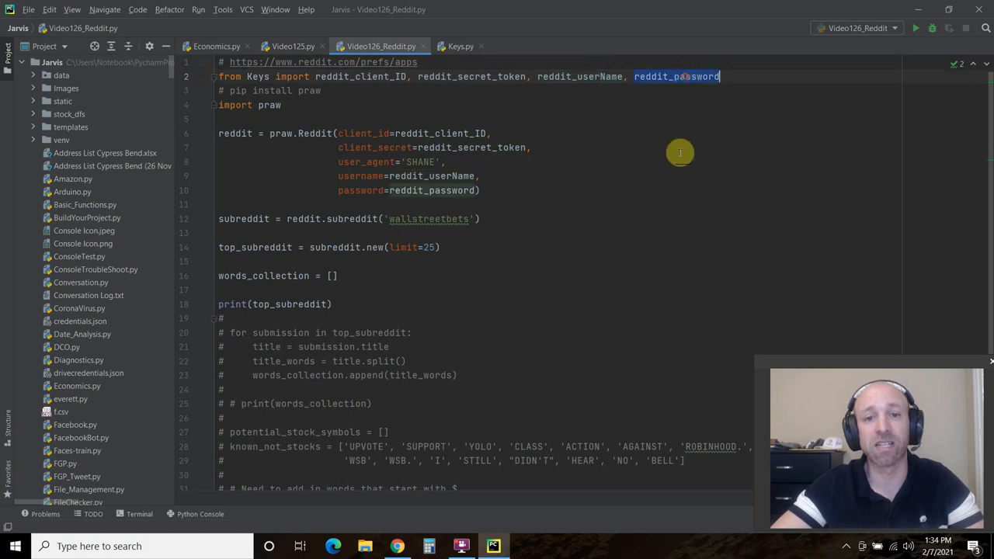
{"action": "mouse_move", "coordinate": [459, 46]}
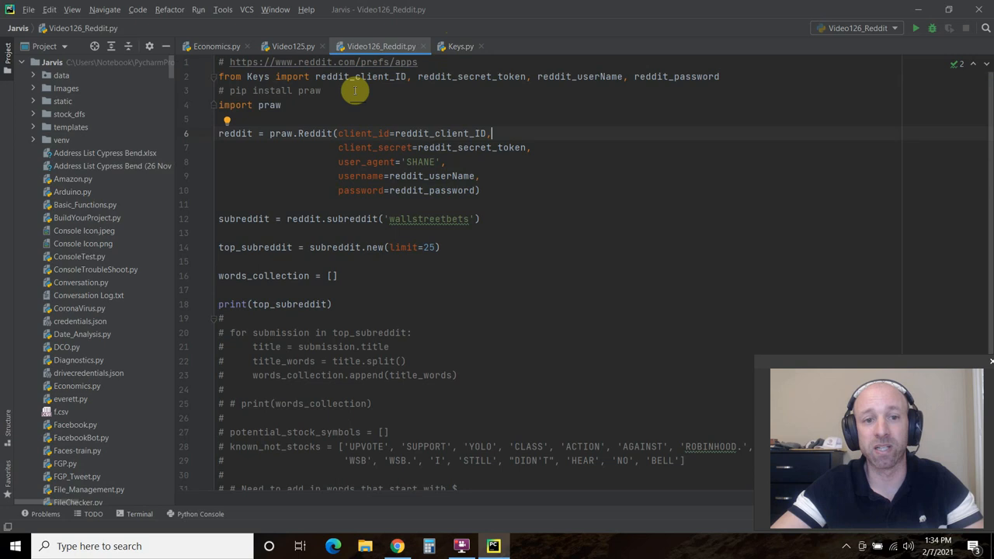
{"action": "mouse_move", "coordinate": [415, 115]}
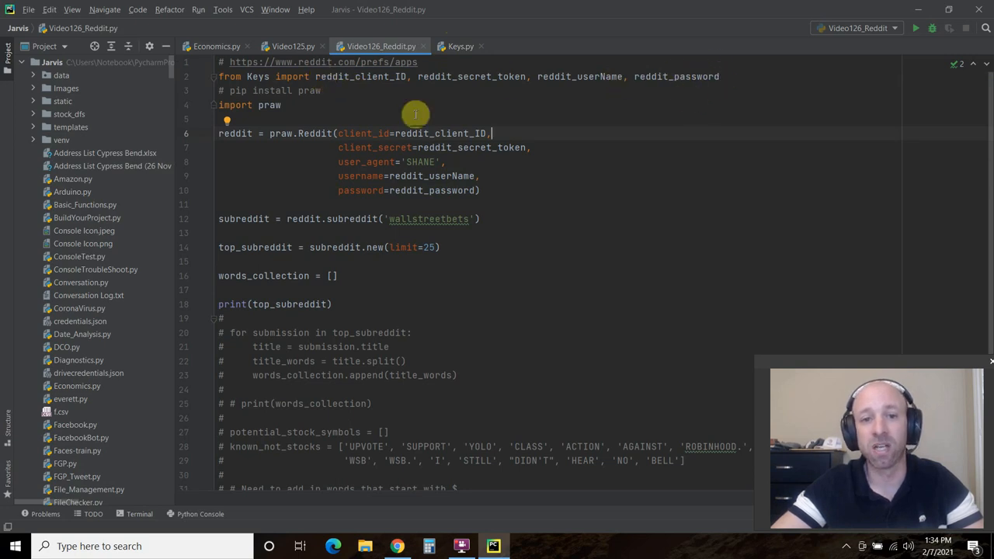
{"action": "mouse_move", "coordinate": [424, 91]}
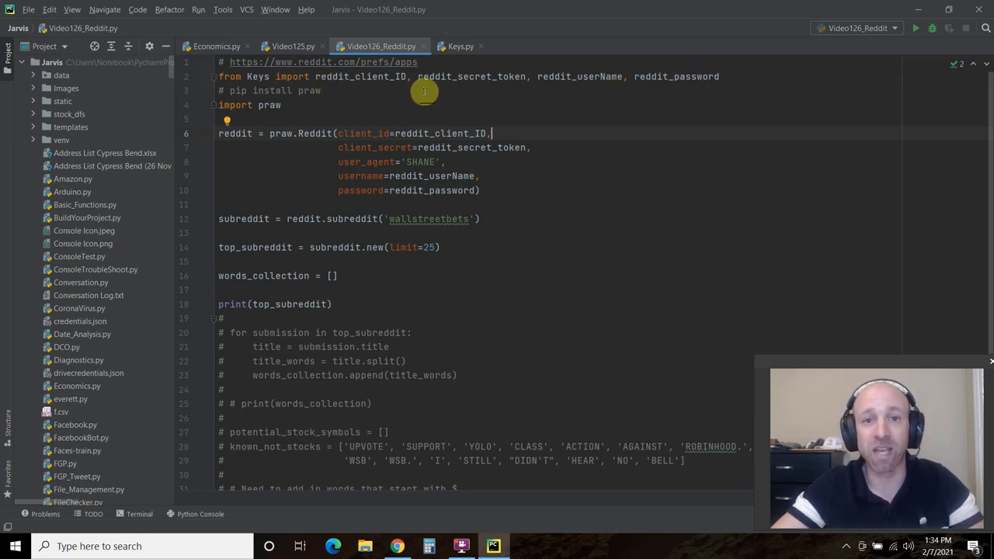
{"action": "mouse_move", "coordinate": [461, 111]}
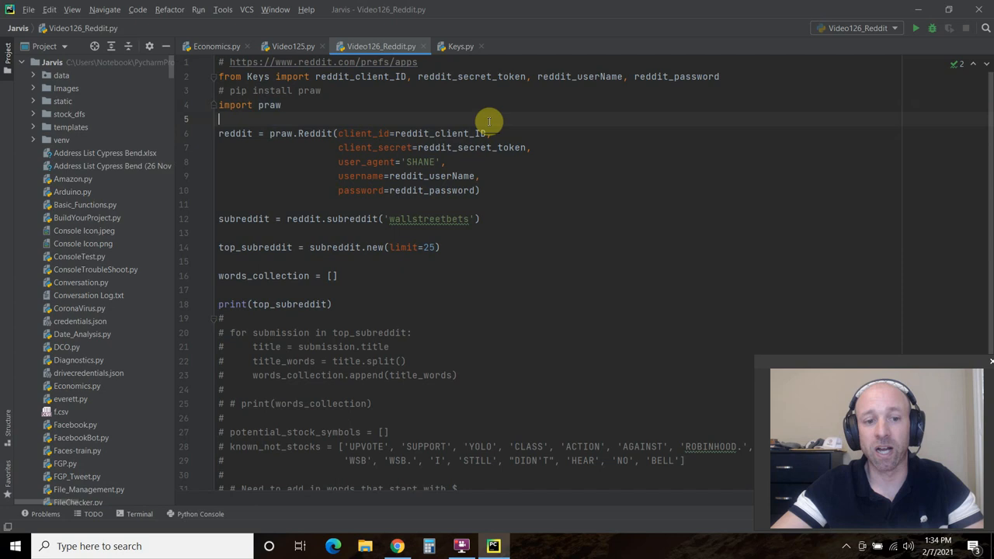
{"action": "mouse_move", "coordinate": [477, 128]}
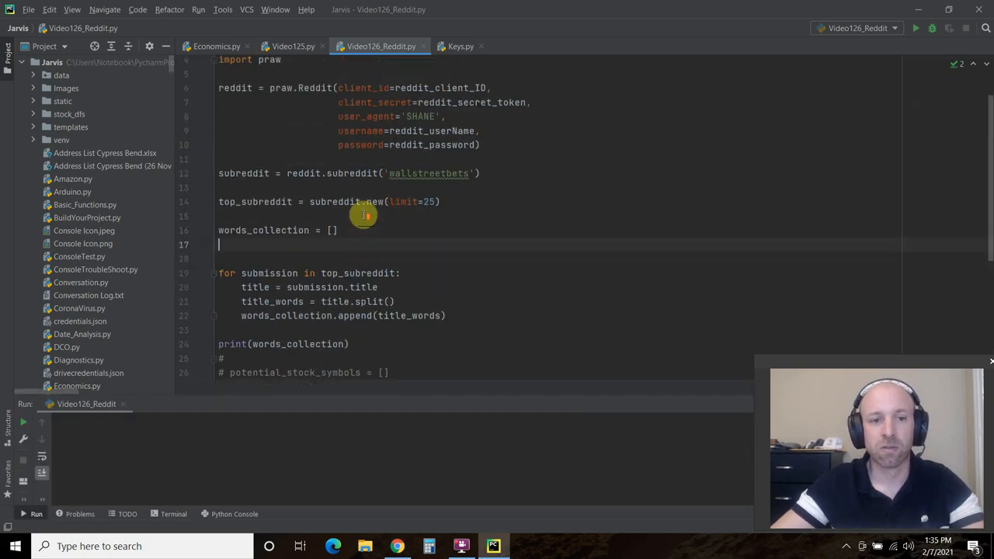
Run the script and review the split wallstreetbets post-title word lists in the Run panel.
{"action": "scroll", "scroll_direction": "down", "scroll_amount": 3}
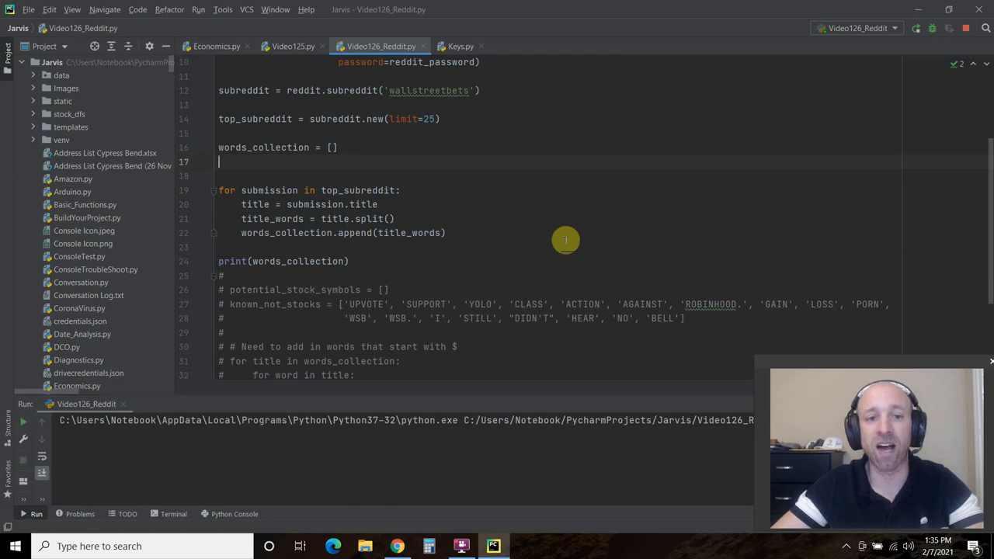
{"action": "left_click", "coordinate": [914, 27]}
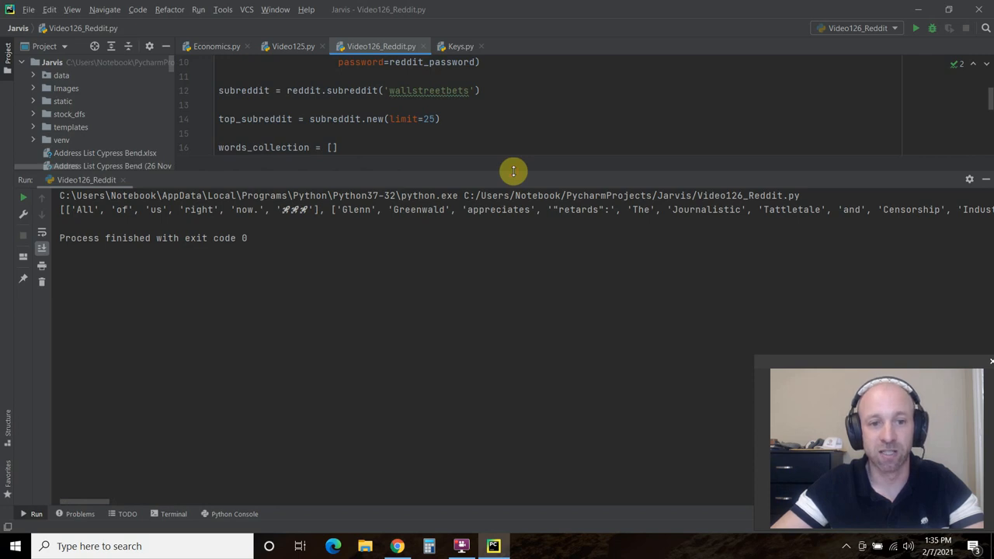
{"action": "mouse_move", "coordinate": [298, 208]}
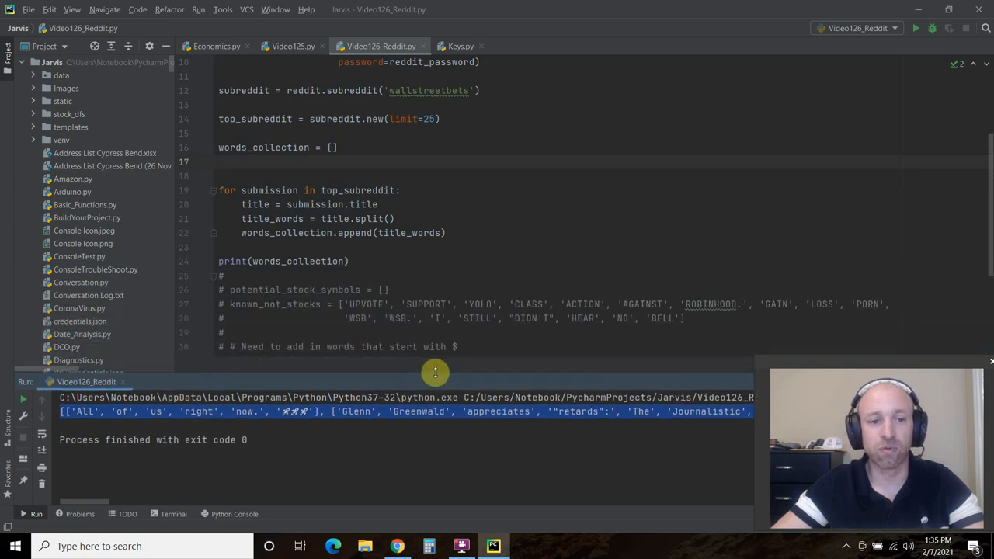
{"action": "scroll", "scroll_direction": "up", "scroll_amount": 3}
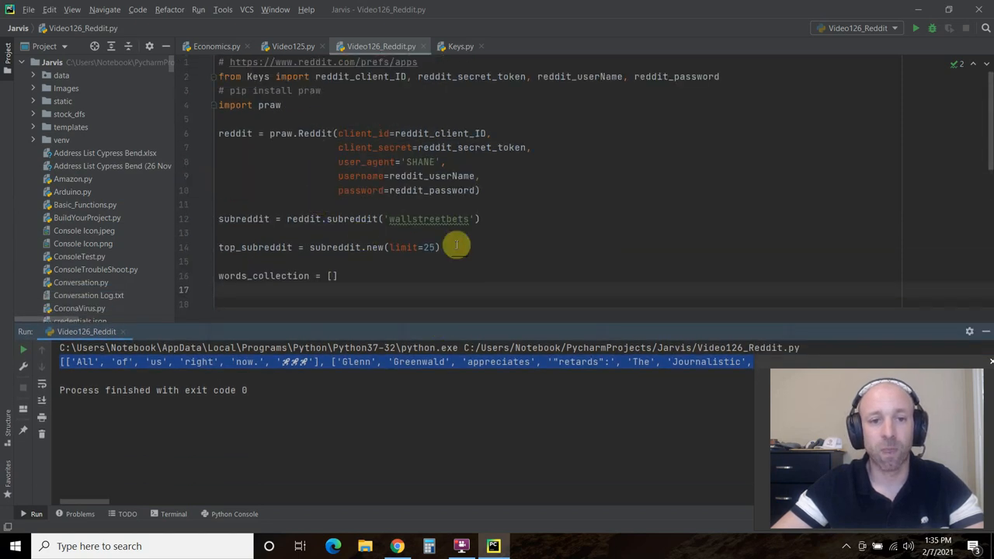
{"action": "mouse_move", "coordinate": [43, 434]}
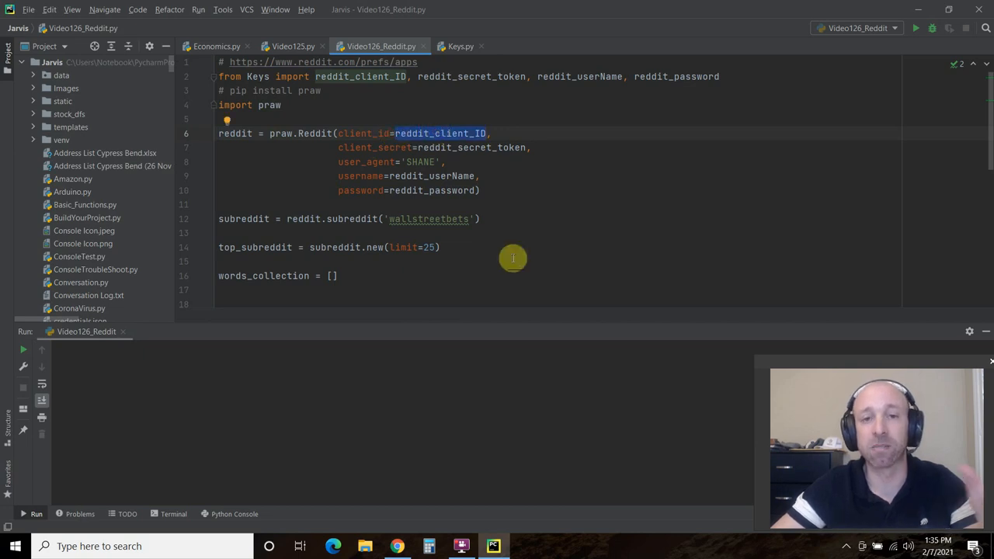
{"action": "mouse_move", "coordinate": [484, 97]}
{"action": "type", "text": "'"}
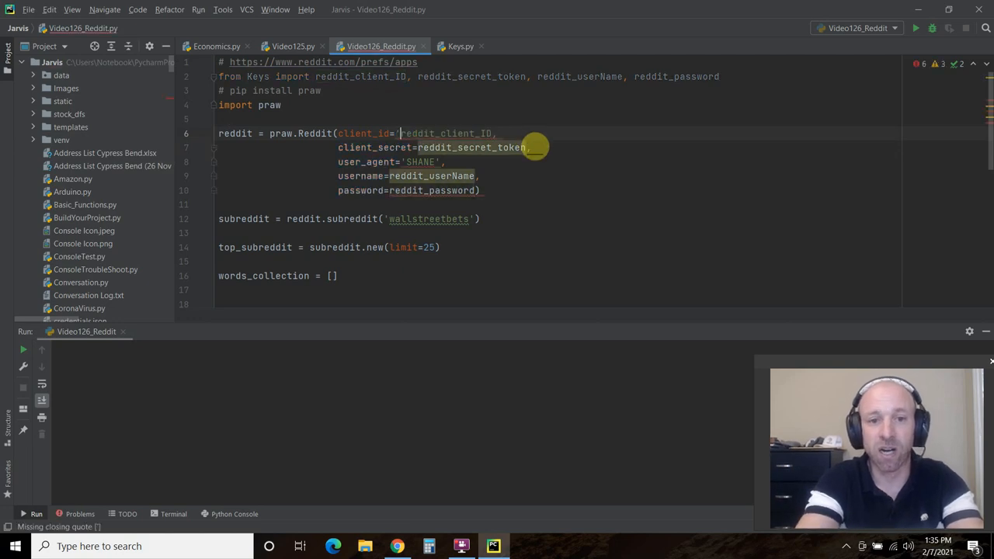
{"action": "type", "text": "youridco"}
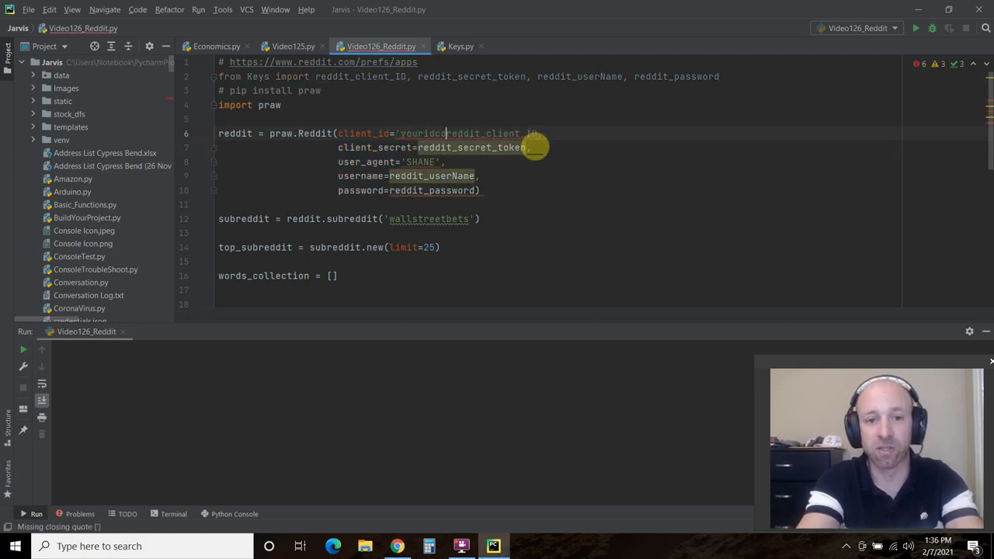
{"action": "type", "text": "',"}
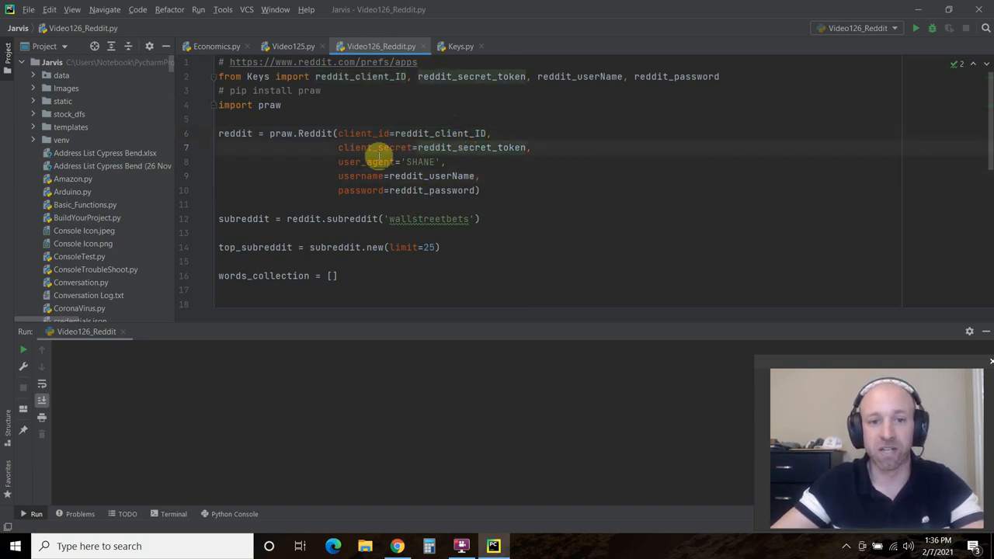
{"action": "double_click", "coordinate": [363, 161]}
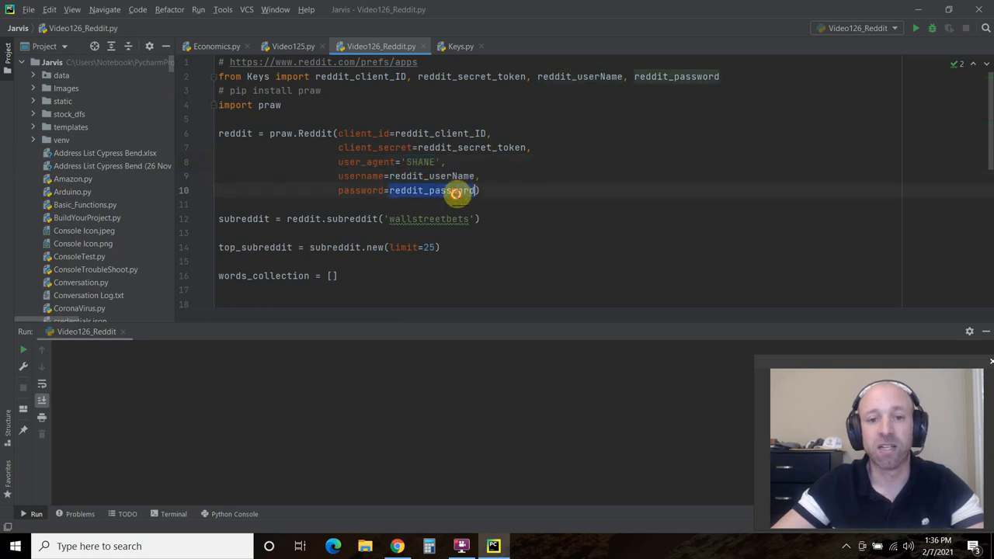
{"action": "mouse_move", "coordinate": [513, 205]}
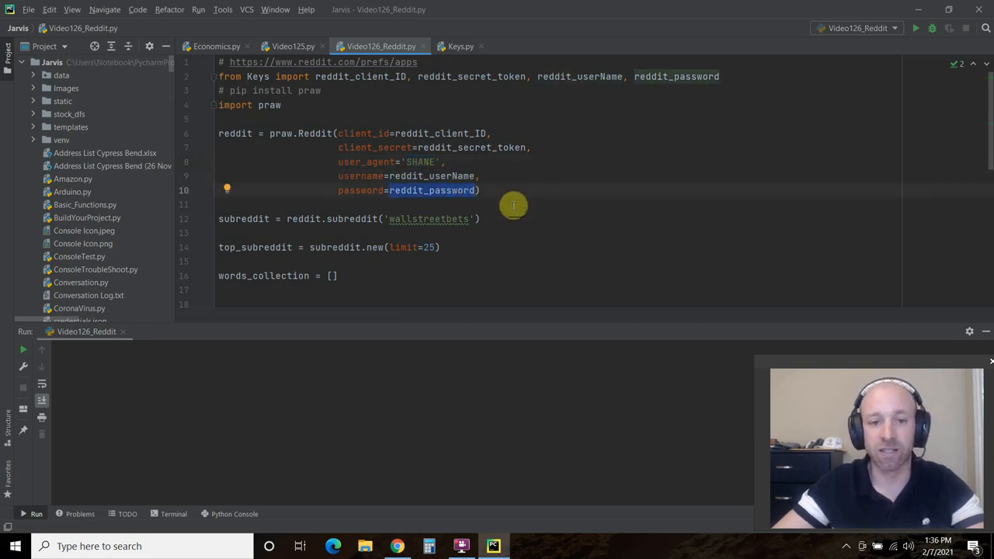
{"action": "scroll", "scroll_direction": "down", "scroll_amount": 3}
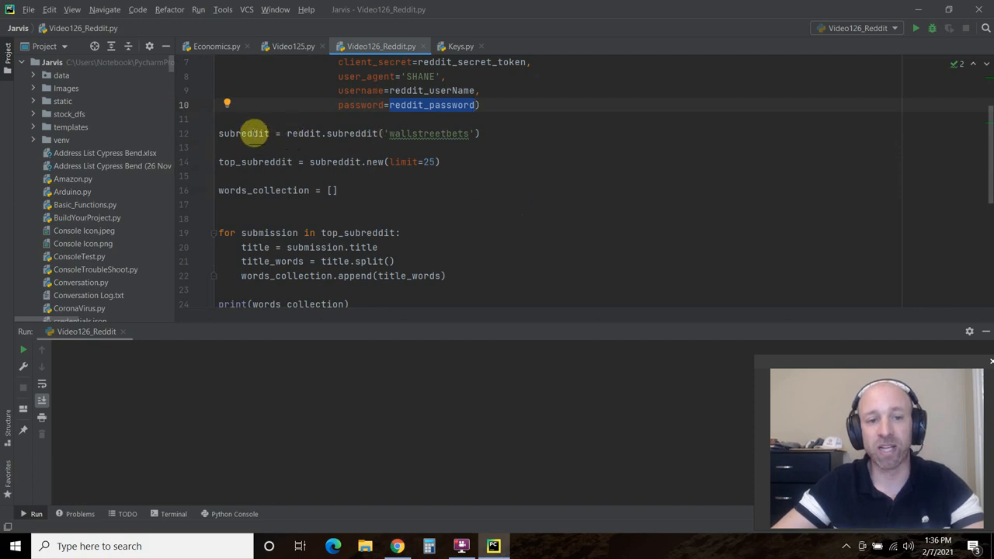
{"action": "mouse_move", "coordinate": [359, 111]}
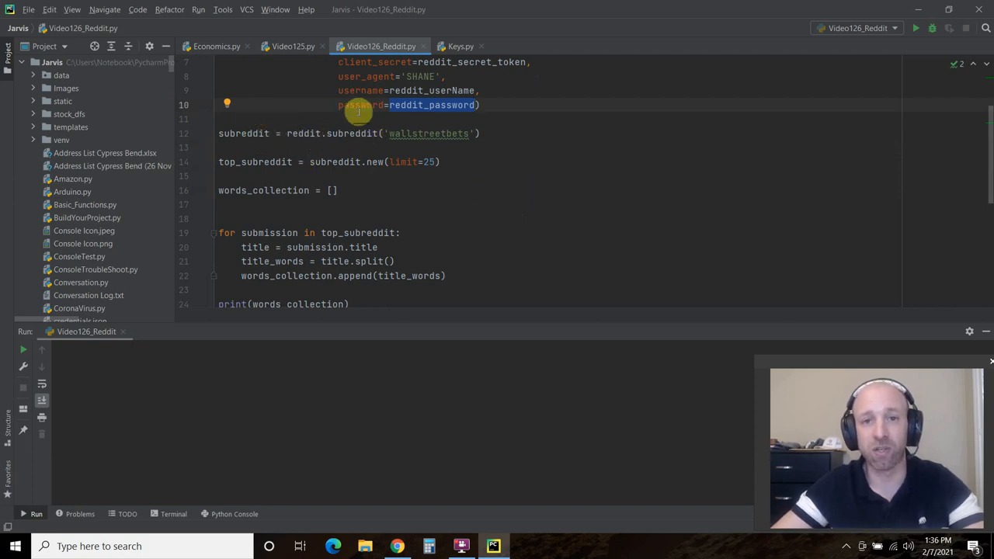
Highlight the subreddit variable and show the r/wallstreetbets page in Chrome.
{"action": "double_click", "coordinate": [243, 133]}
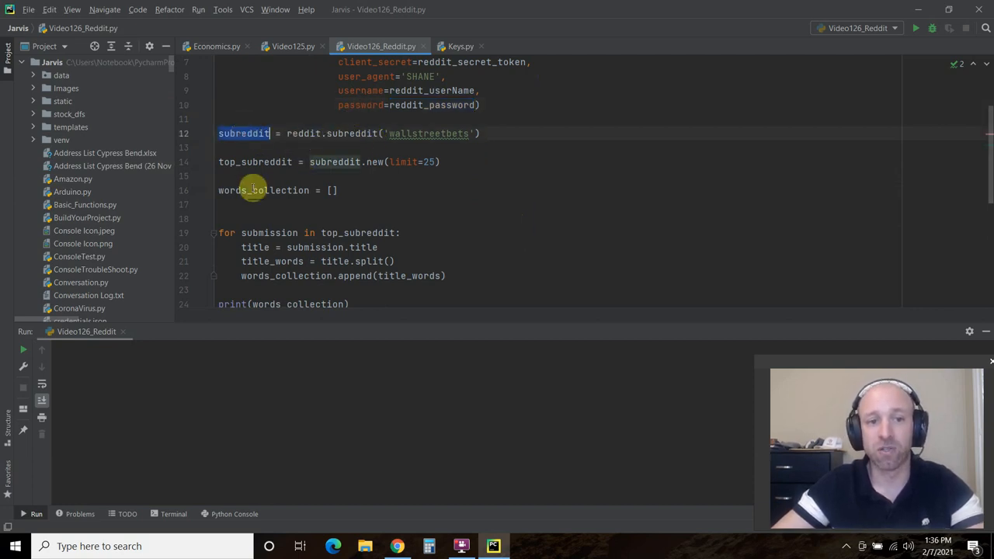
{"action": "mouse_move", "coordinate": [339, 133]}
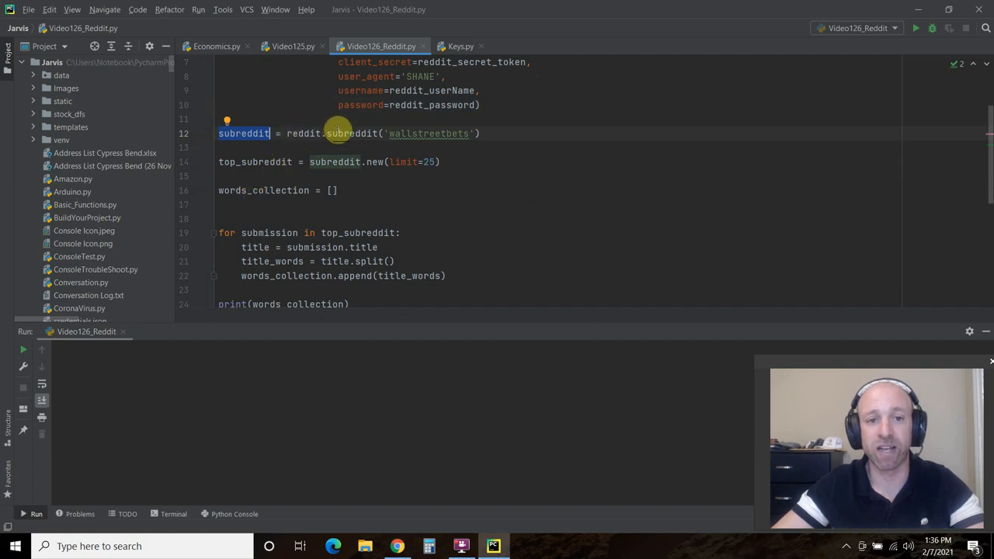
{"action": "mouse_move", "coordinate": [436, 133]}
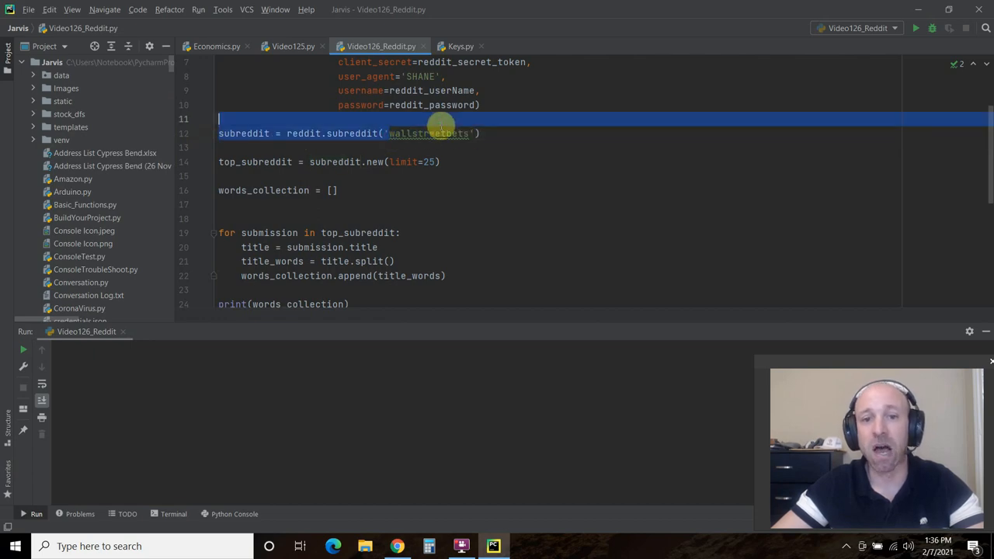
{"action": "left_click", "coordinate": [397, 546]}
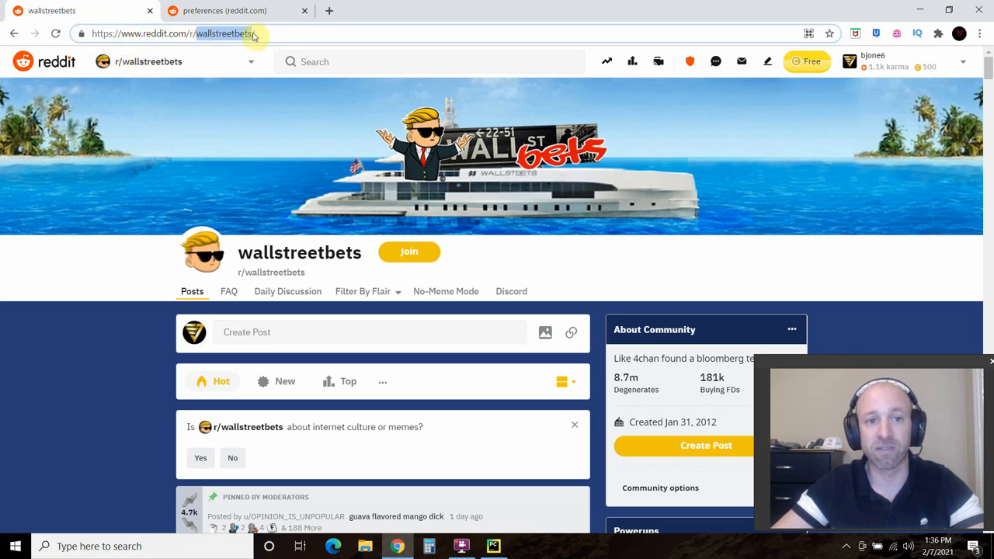
Return to PyCharm and select 'wallstreetbets' in the subreddit call.
{"action": "left_click", "coordinate": [493, 546]}
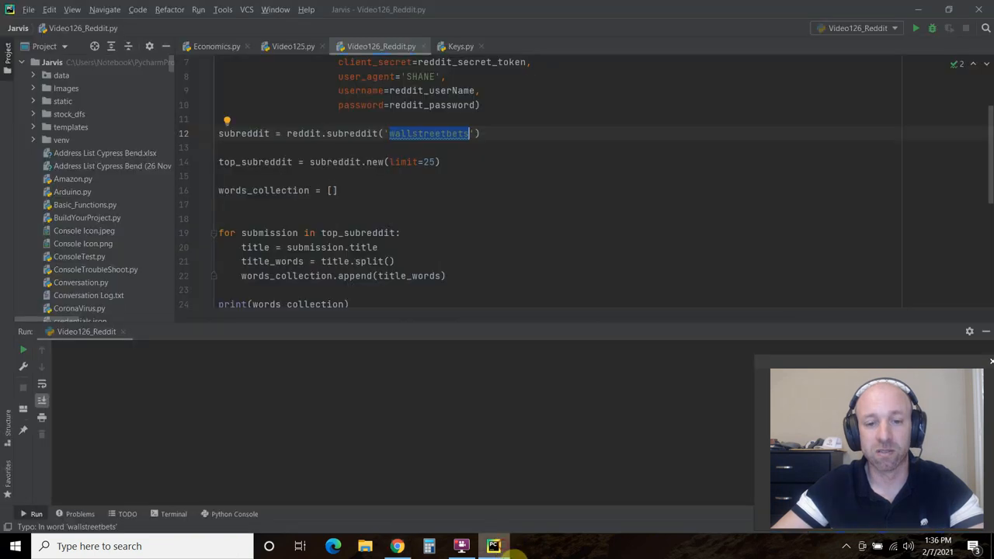
{"action": "double_click", "coordinate": [256, 162]}
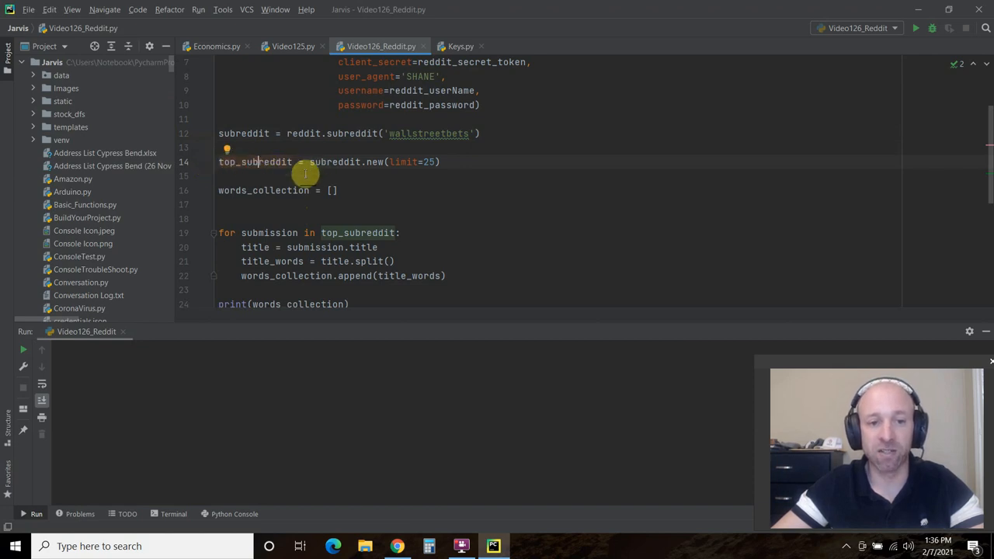
Try replacing .new with .top, then restore .new.
{"action": "double_click", "coordinate": [334, 161]}
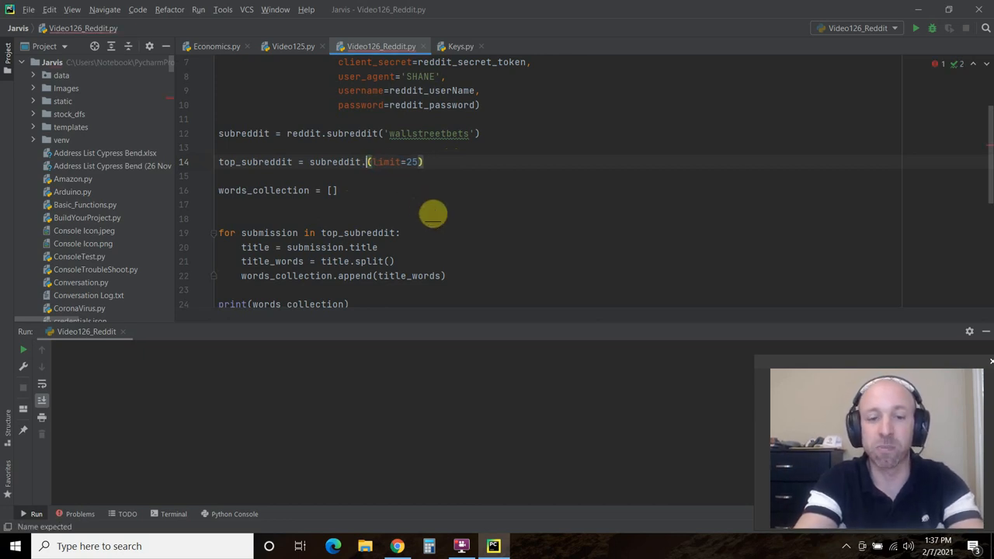
{"action": "type", "text": "top"}
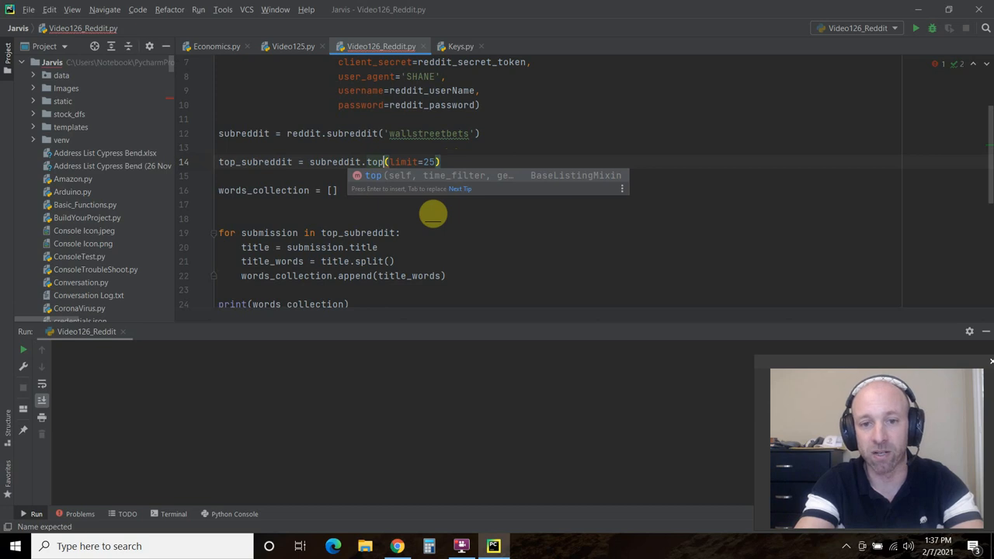
{"action": "type", "text": "new"}
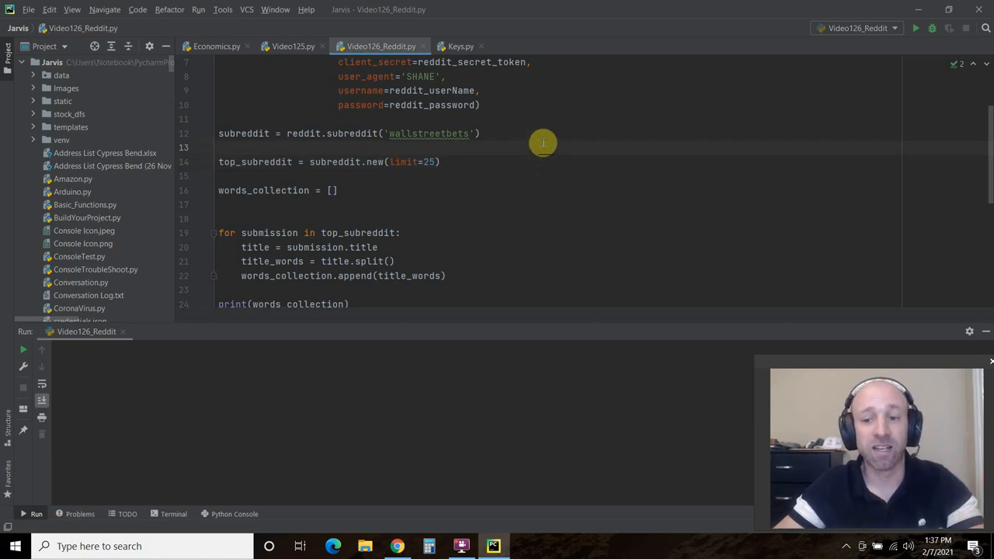
{"action": "mouse_move", "coordinate": [519, 149]}
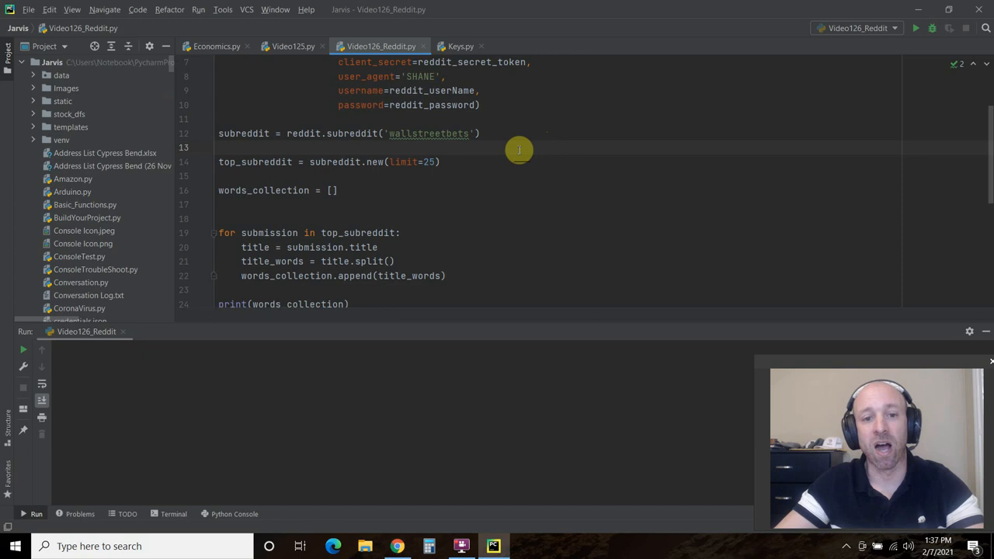
Retype .title on the split line and comment out print(words_collection).
{"action": "scroll", "scroll_direction": "down", "scroll_amount": 3}
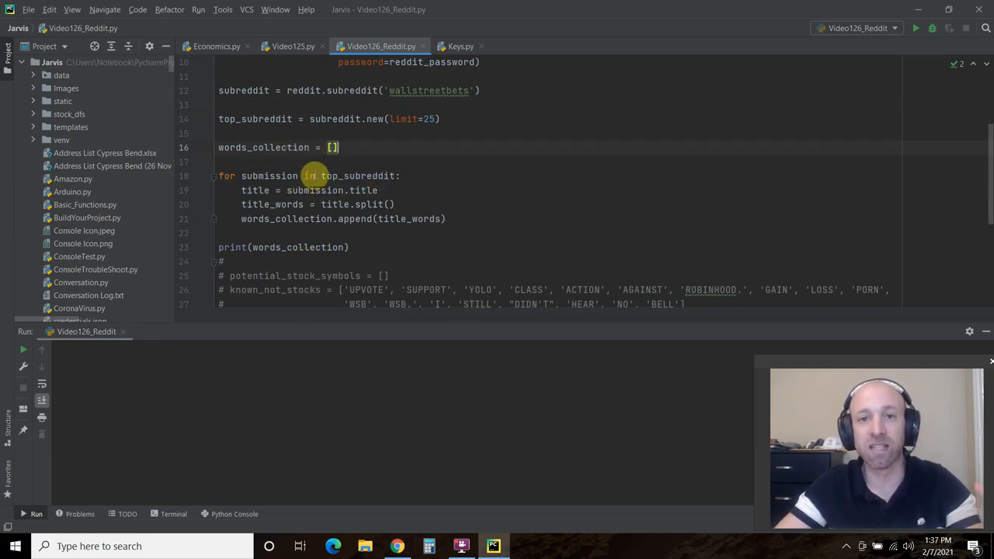
{"action": "scroll", "scroll_direction": "down", "scroll_amount": 3}
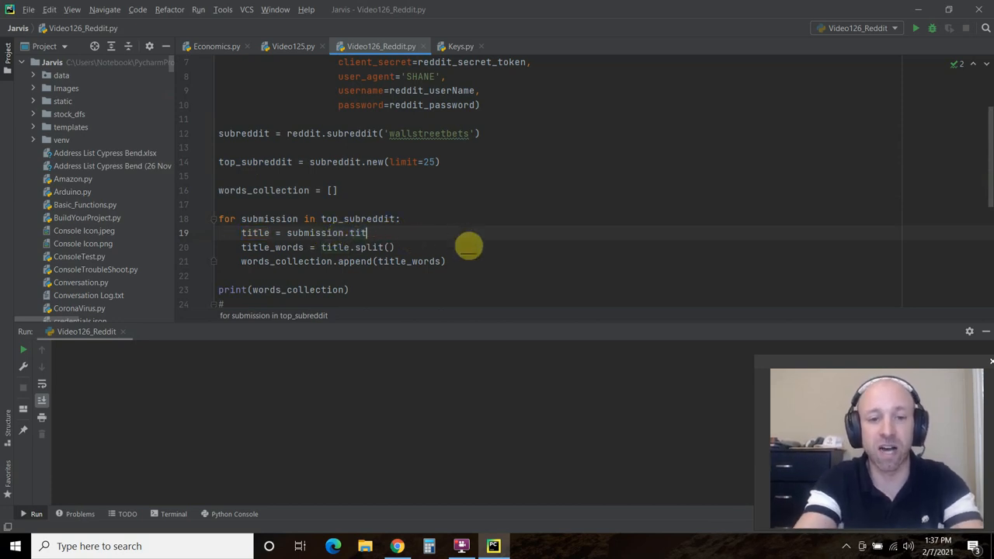
{"action": "key", "text": "Backspace"}
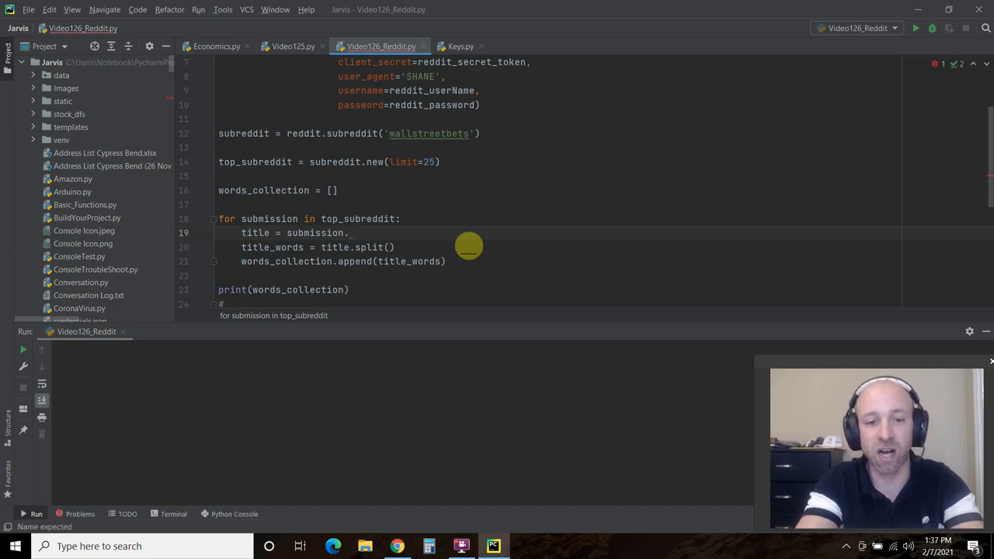
{"action": "type", "text": "title"}
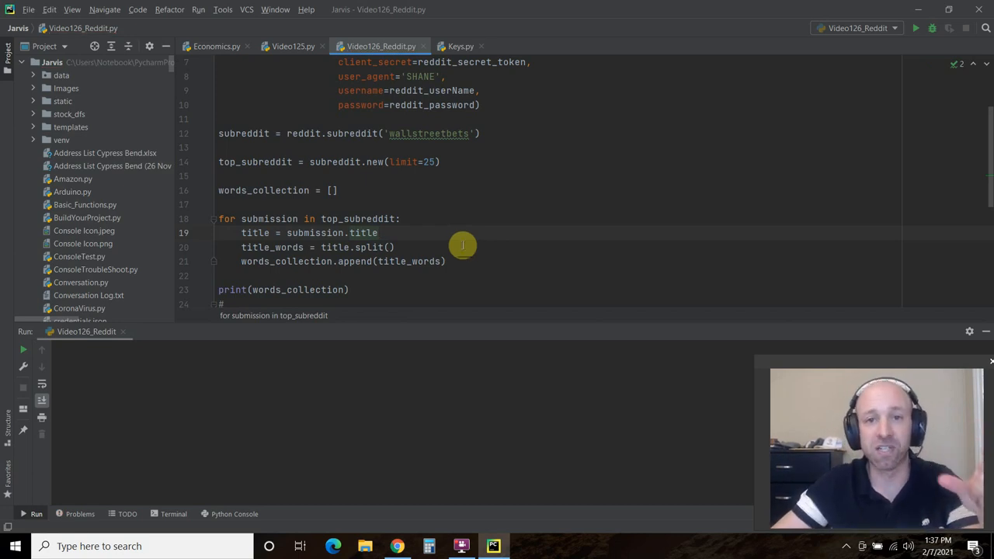
{"action": "mouse_move", "coordinate": [463, 161]}
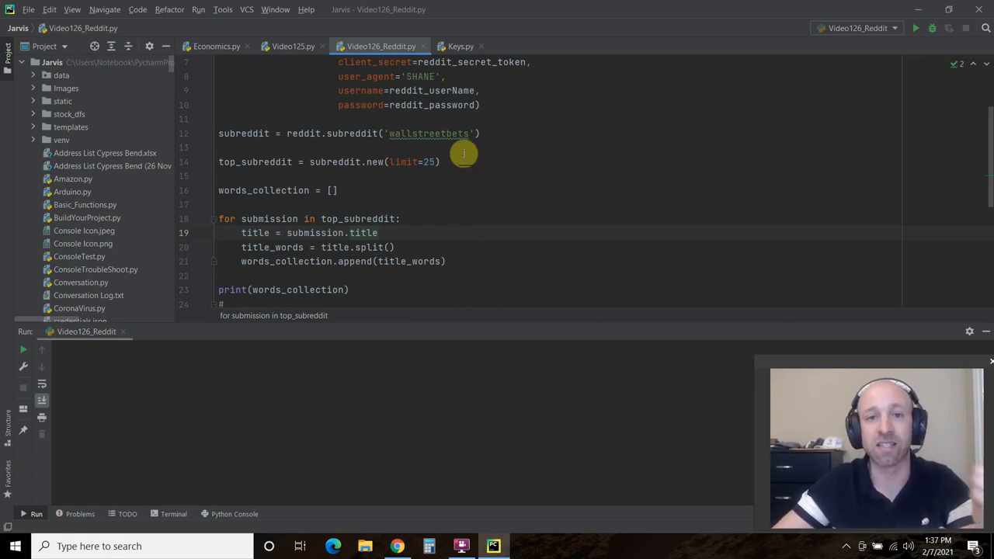
{"action": "mouse_move", "coordinate": [428, 146]}
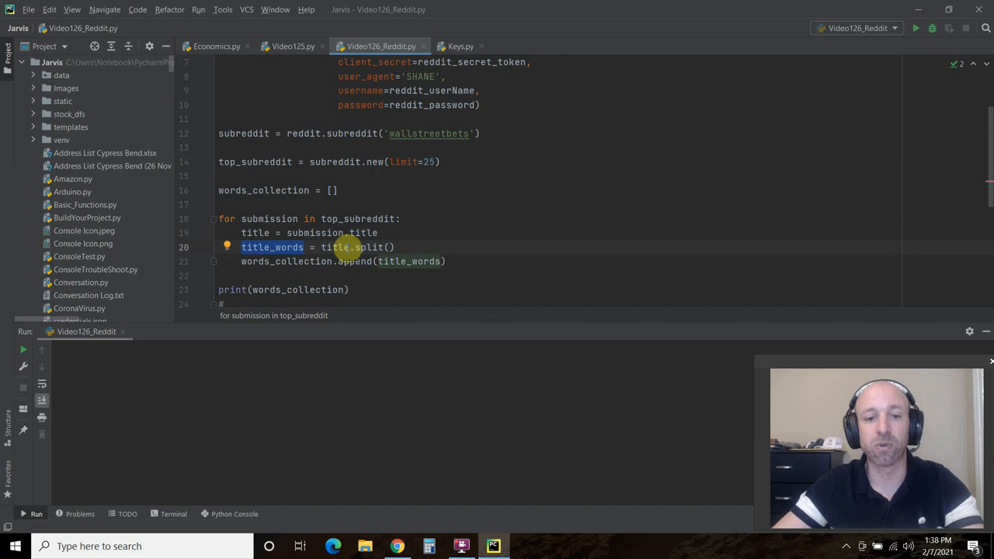
{"action": "left_click", "coordinate": [394, 247]}
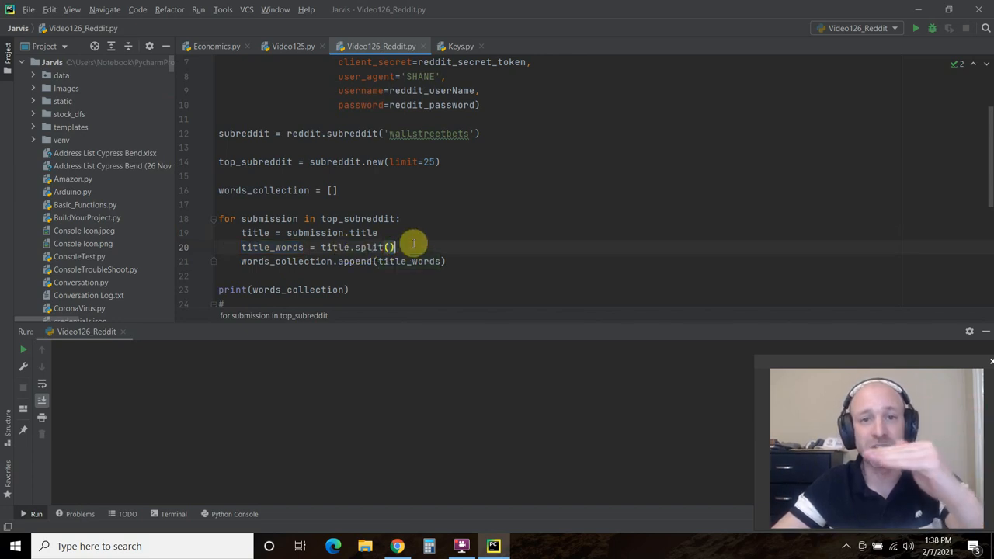
{"action": "mouse_move", "coordinate": [432, 210]}
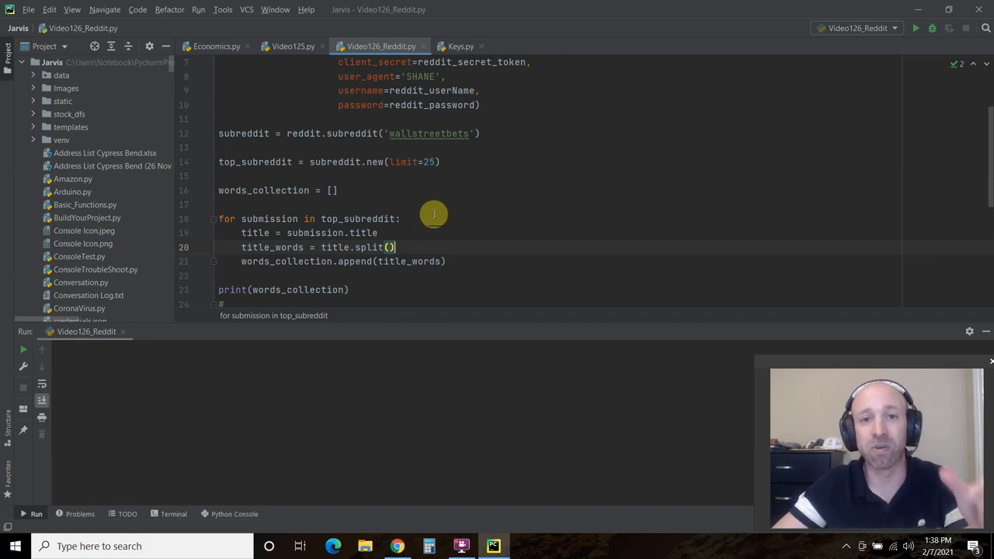
{"action": "scroll", "scroll_direction": "down", "scroll_amount": 3}
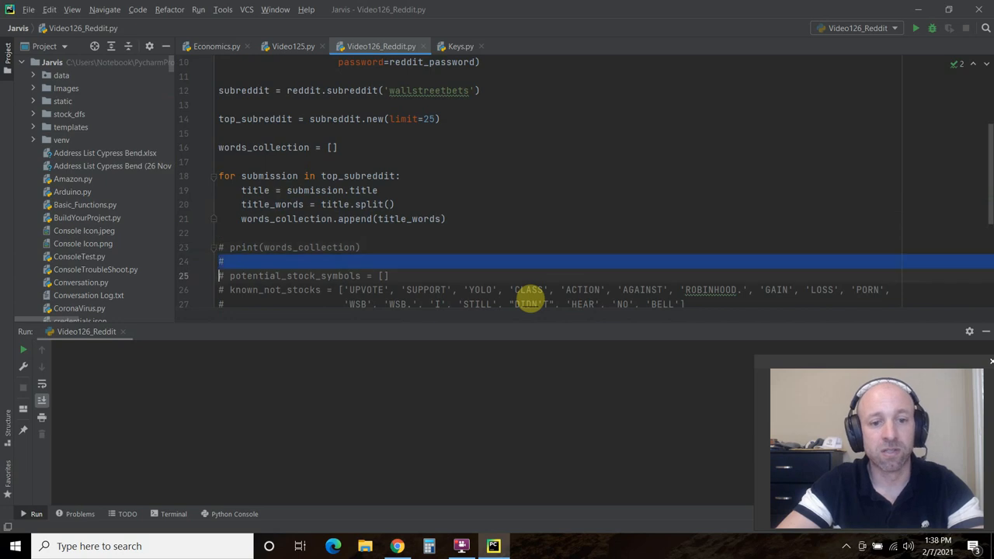
{"action": "scroll", "scroll_direction": "down", "scroll_amount": 3}
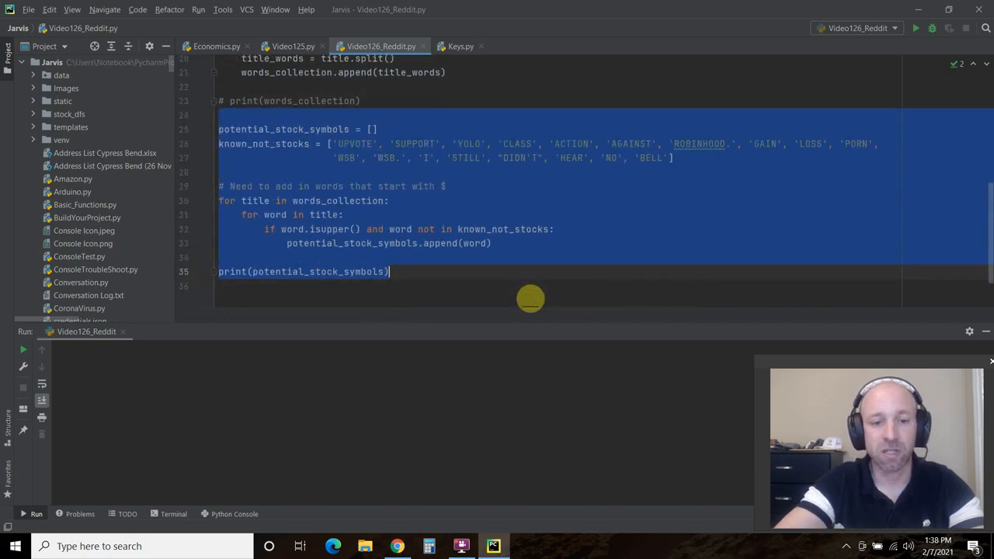
{"action": "left_click", "coordinate": [388, 201]}
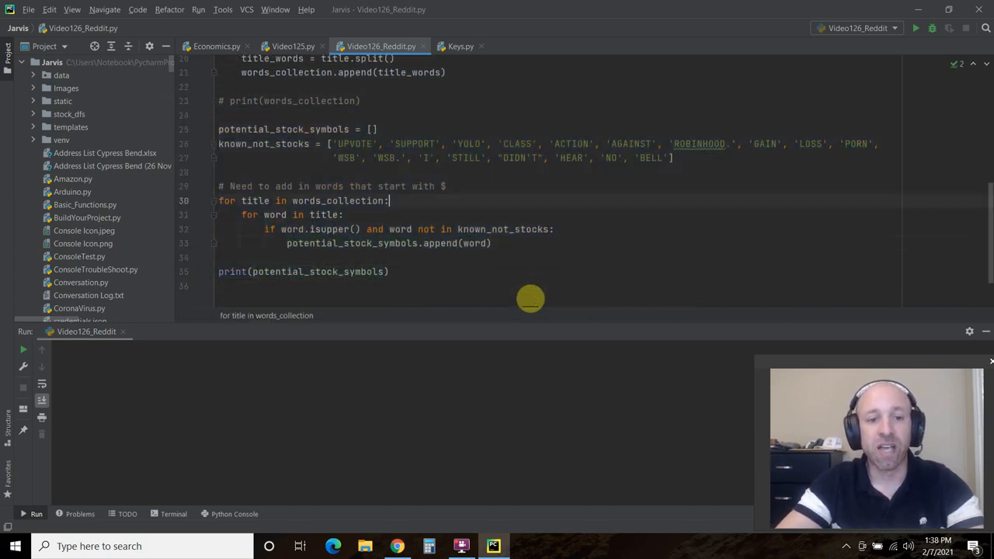
{"action": "left_click", "coordinate": [373, 129]}
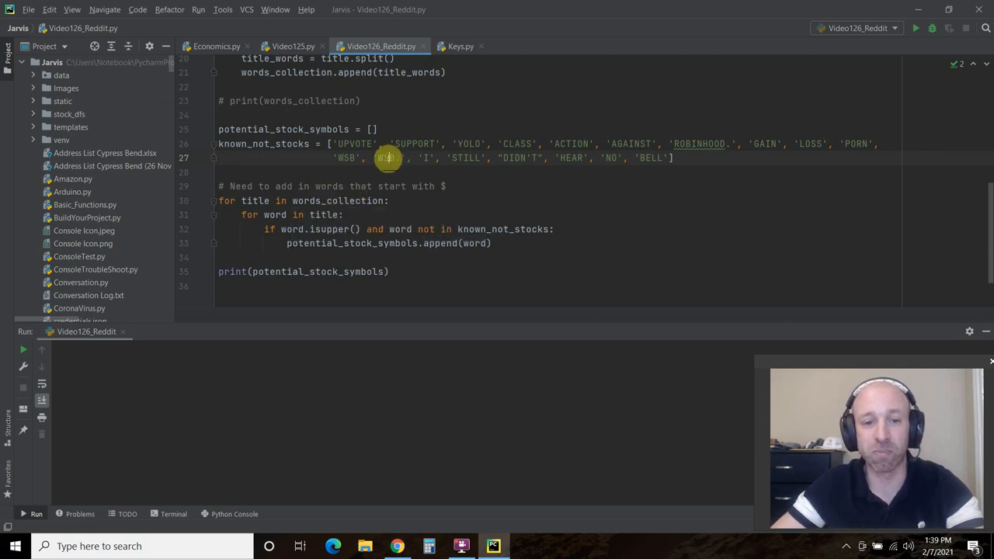
{"action": "double_click", "coordinate": [383, 158]}
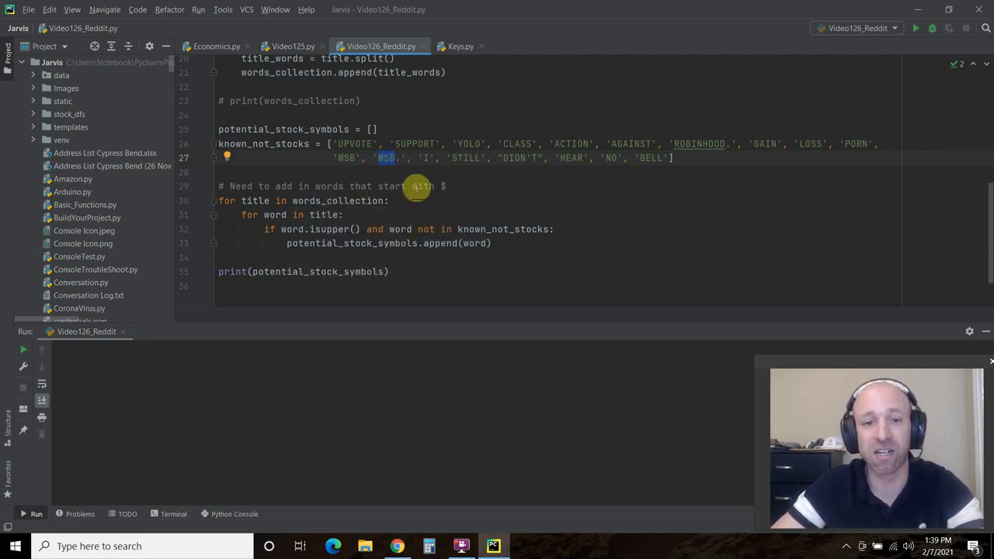
{"action": "mouse_move", "coordinate": [675, 145]}
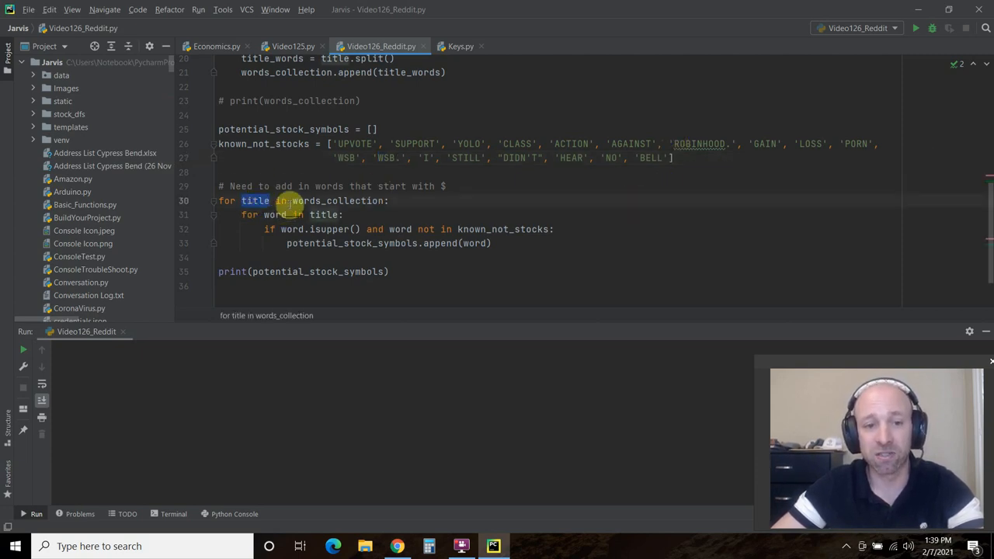
{"action": "scroll", "scroll_direction": "up", "scroll_amount": 3}
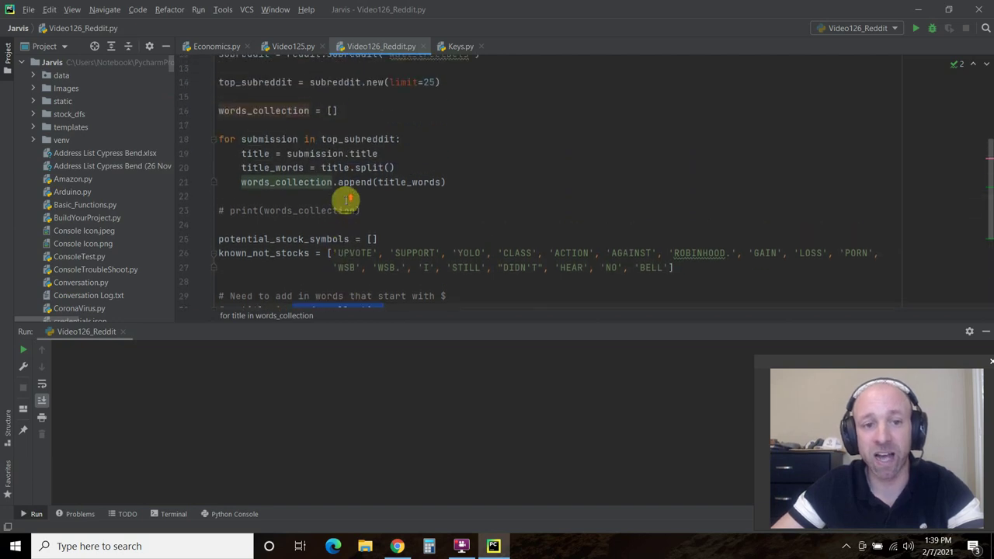
{"action": "scroll", "scroll_direction": "up", "scroll_amount": 3}
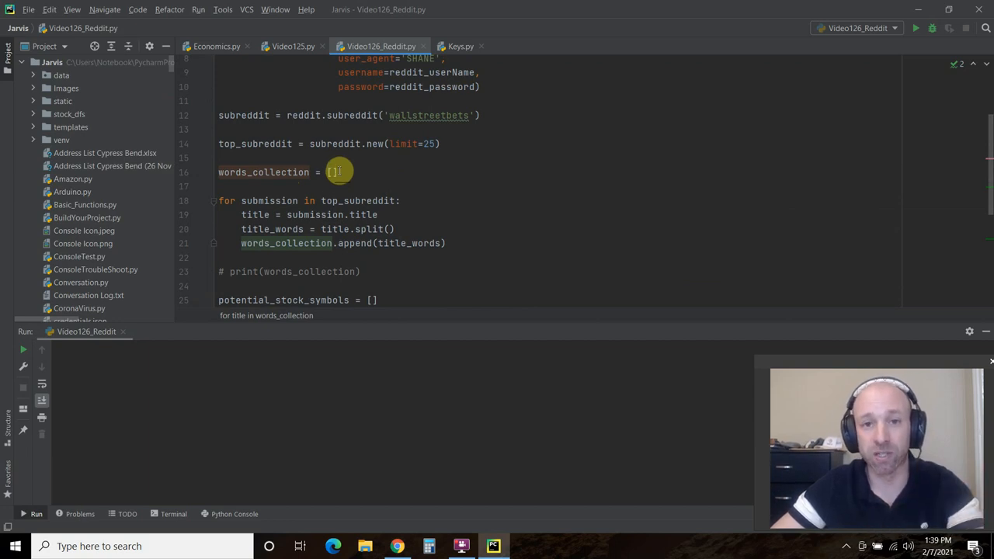
{"action": "scroll", "scroll_direction": "down", "scroll_amount": 3}
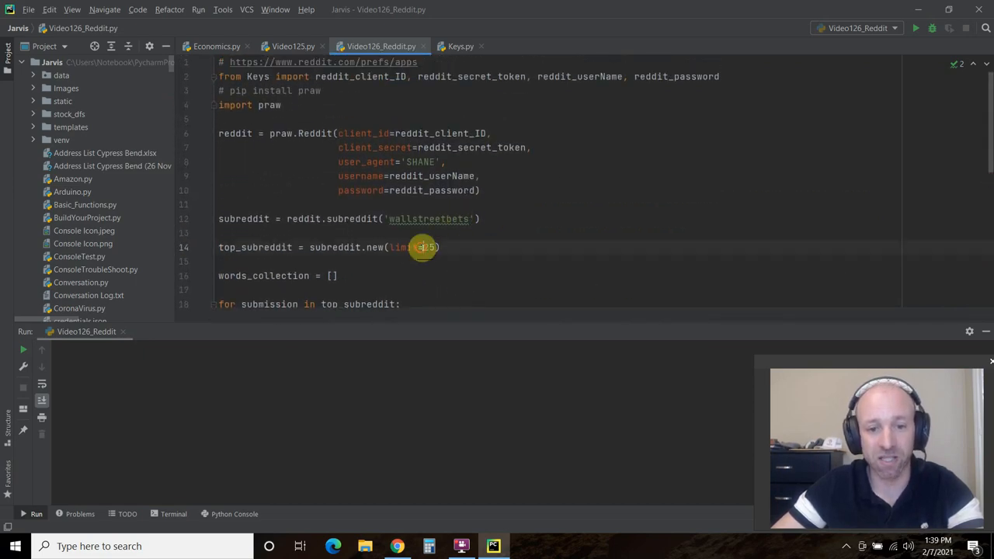
{"action": "scroll", "scroll_direction": "down", "scroll_amount": 3}
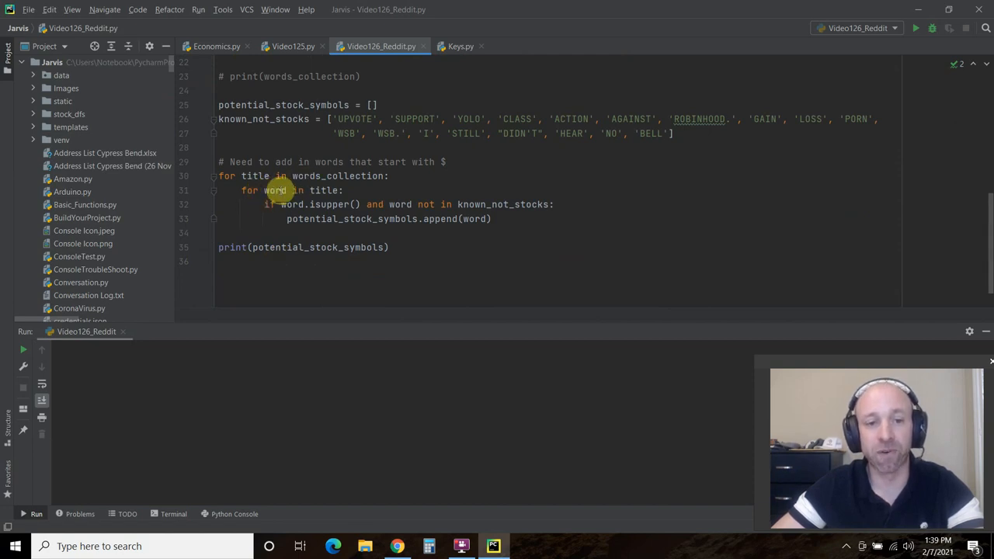
{"action": "left_click", "coordinate": [310, 190]}
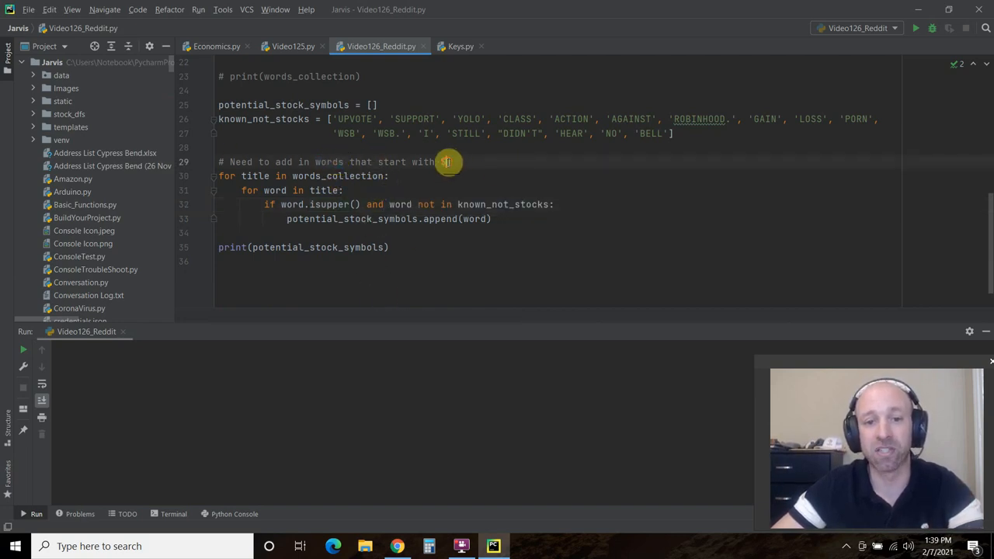
{"action": "mouse_move", "coordinate": [445, 162]}
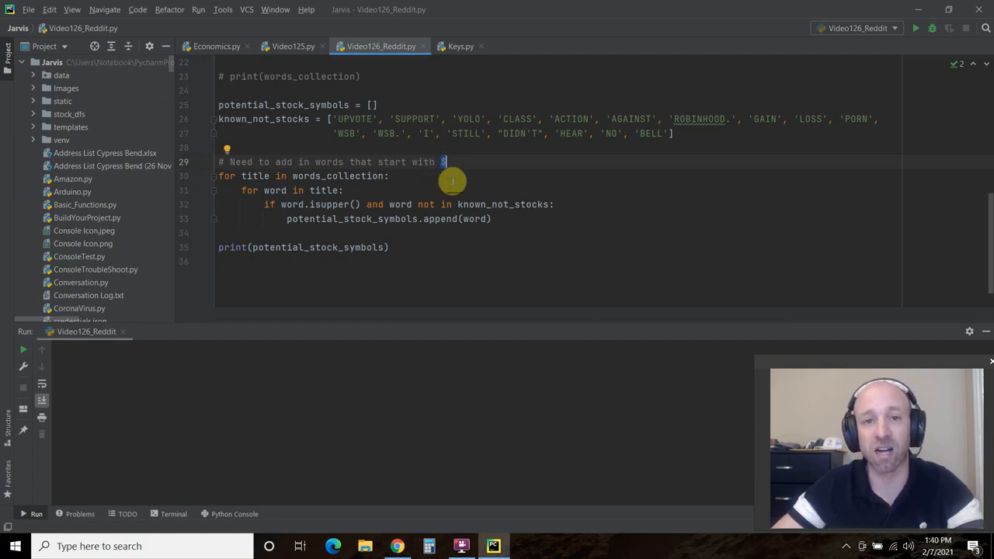
{"action": "mouse_move", "coordinate": [353, 204]}
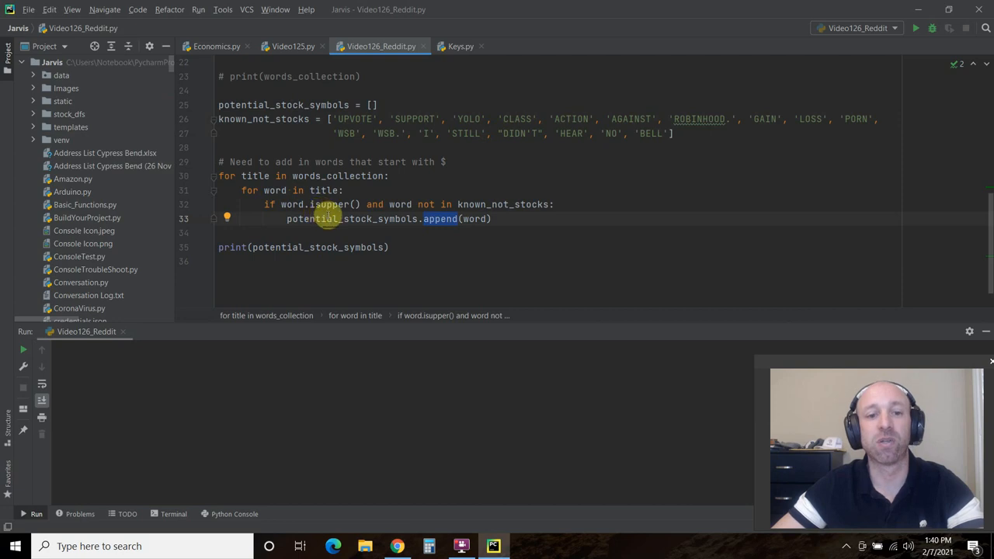
{"action": "double_click", "coordinate": [353, 218]}
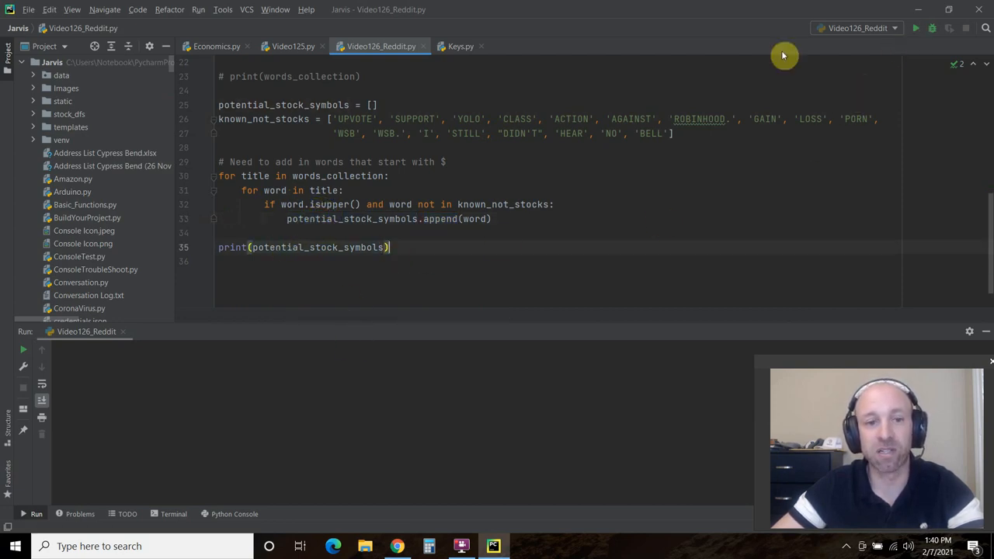
Run Video126_Reddit.py to print potential stock symbols like GME and $NIO.
{"action": "scroll", "scroll_direction": "up", "scroll_amount": 3}
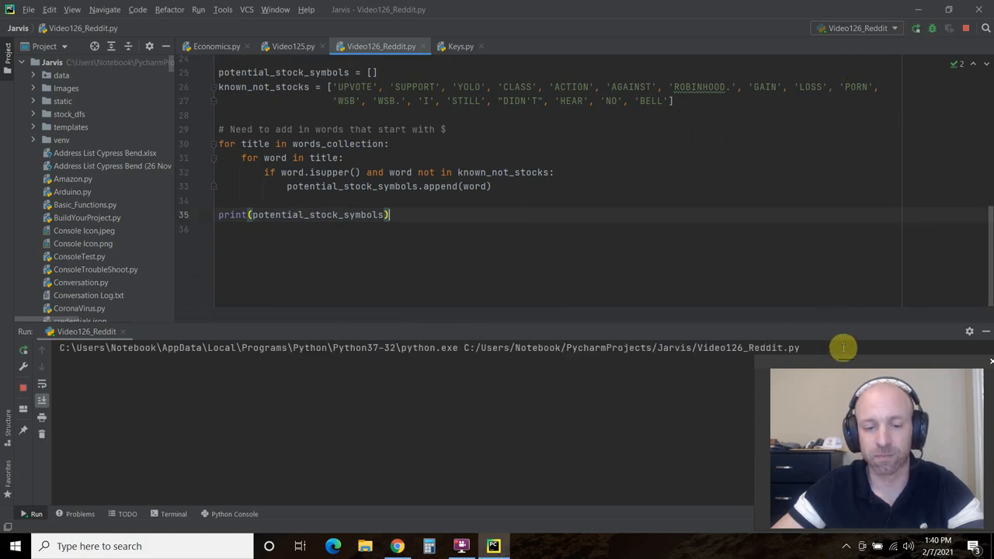
{"action": "left_click", "coordinate": [915, 28]}
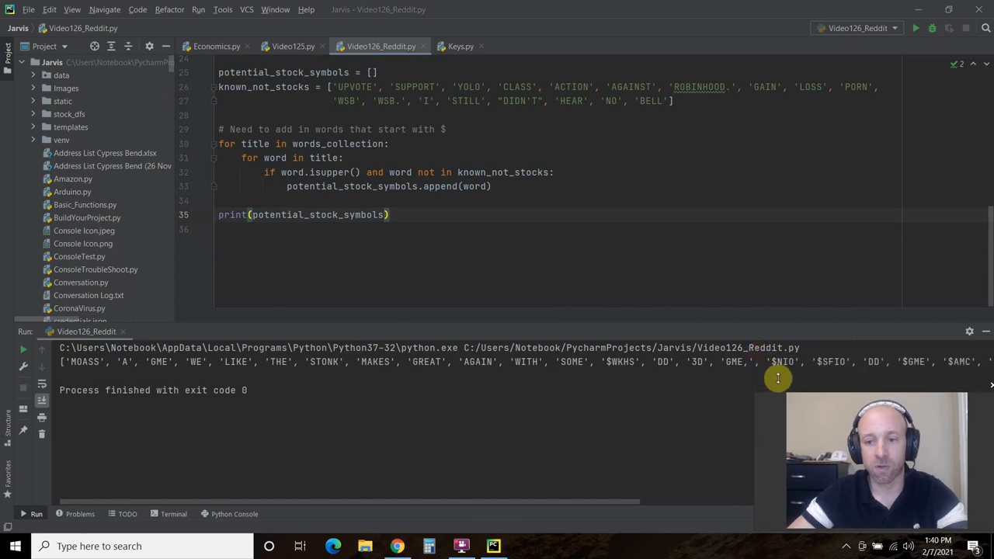
{"action": "mouse_move", "coordinate": [92, 362]}
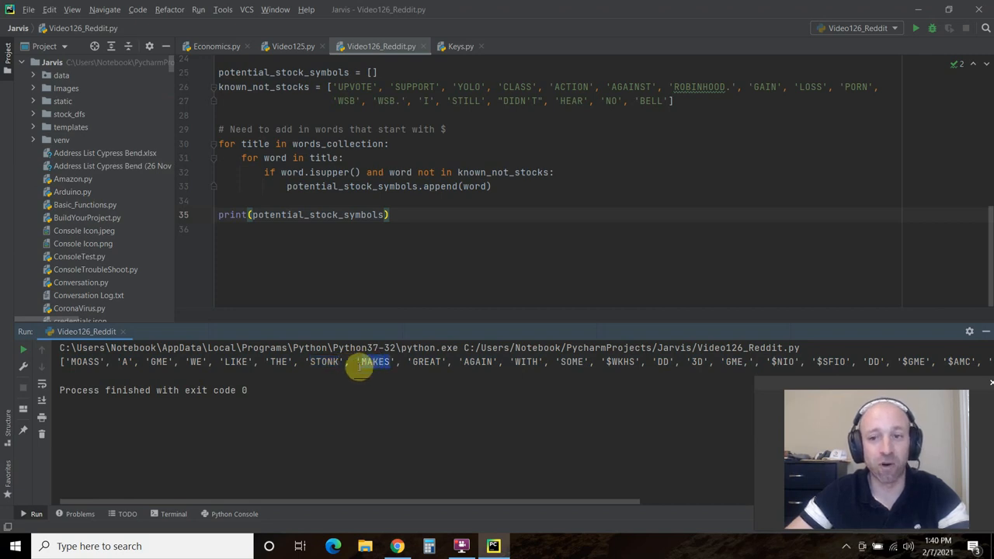
{"action": "mouse_move", "coordinate": [361, 98]}
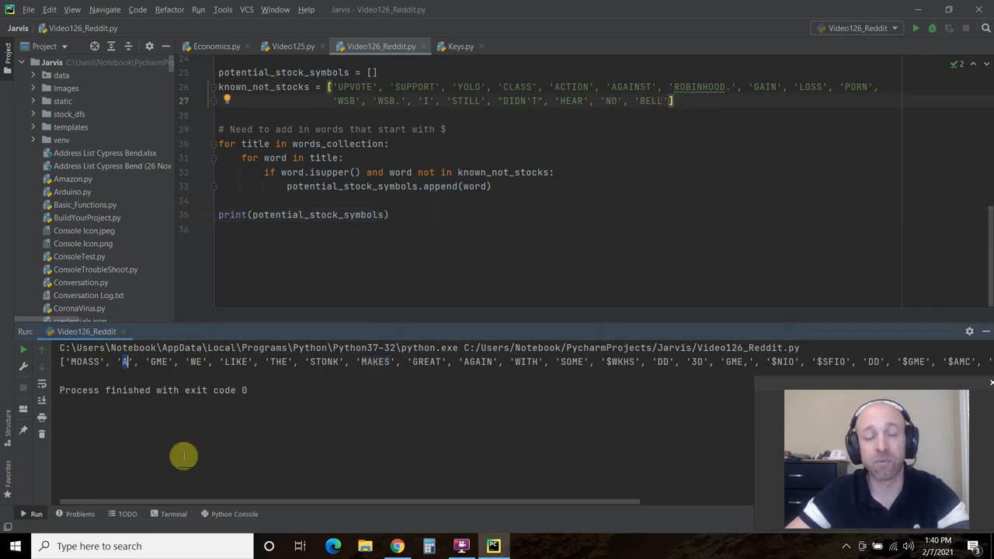
{"action": "mouse_move", "coordinate": [338, 472]}
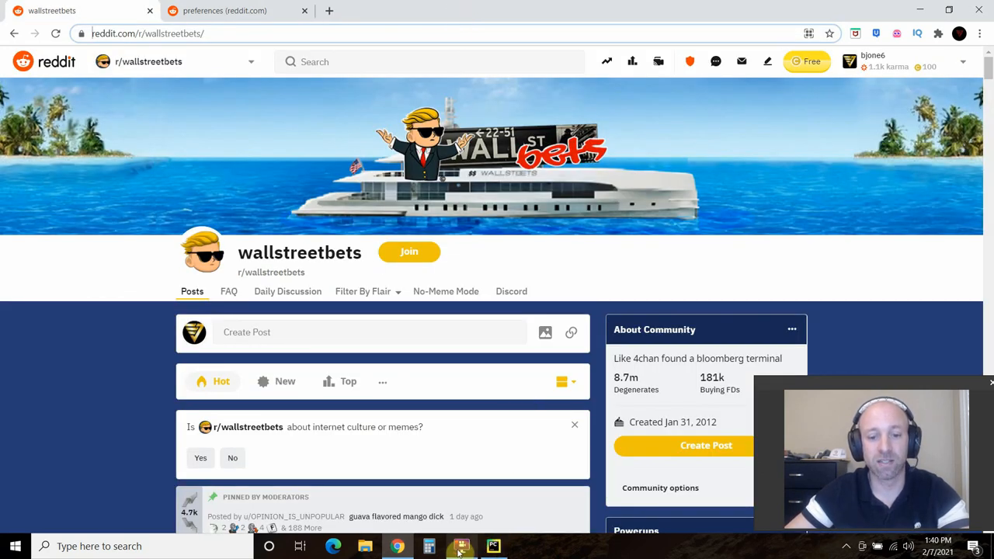
{"action": "left_click", "coordinate": [493, 546]}
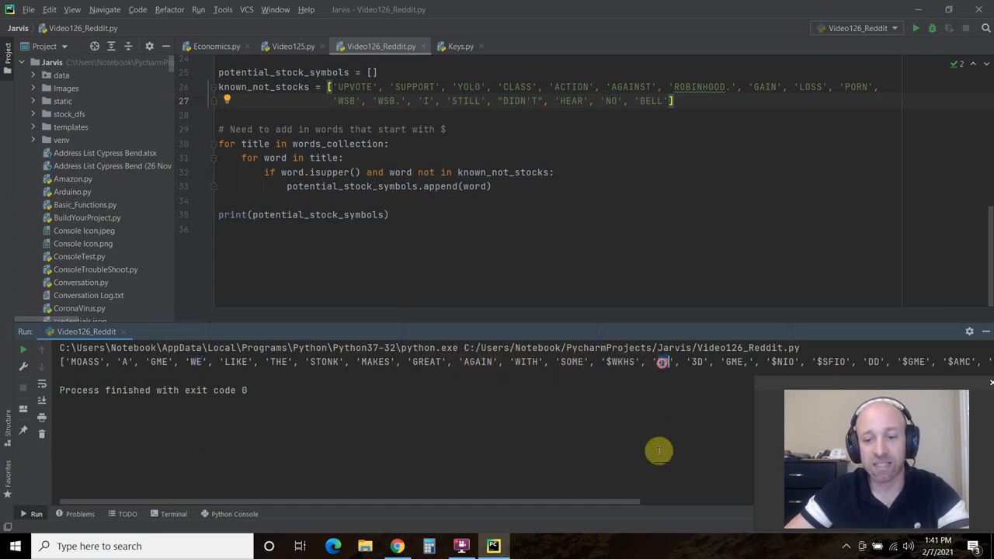
{"action": "mouse_move", "coordinate": [658, 377]}
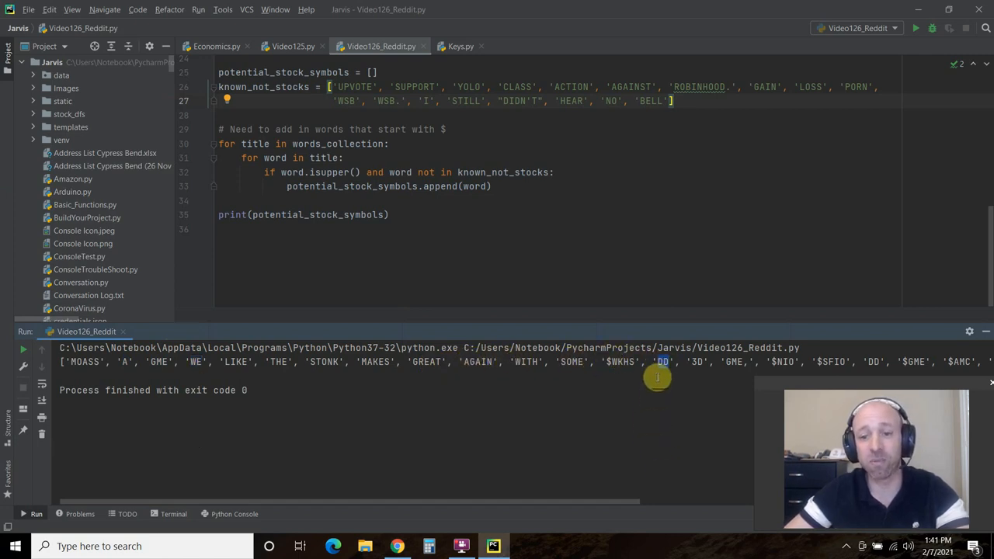
{"action": "mouse_move", "coordinate": [666, 226]}
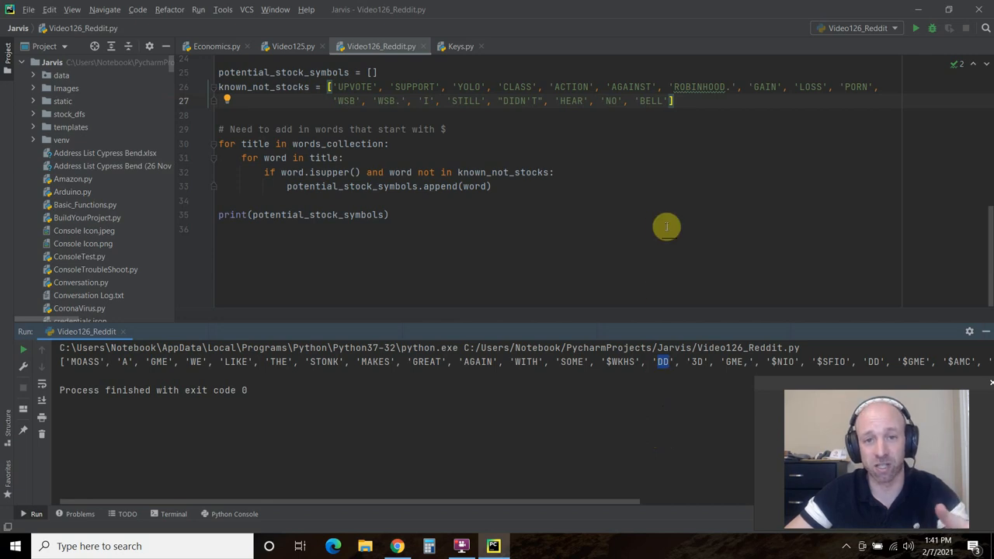
{"action": "mouse_move", "coordinate": [653, 168]}
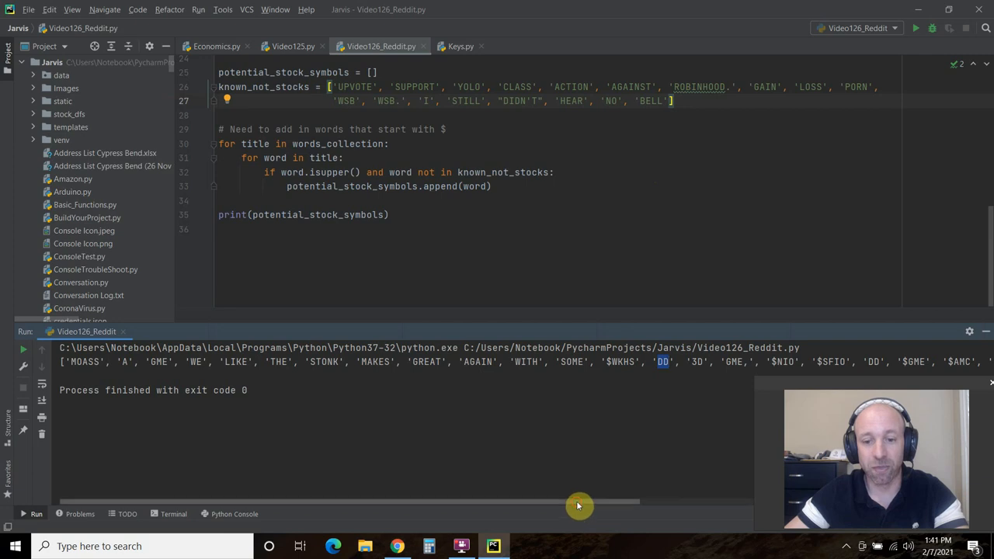
{"action": "scroll", "scroll_direction": "right", "scroll_amount": 3}
{"action": "type", "text": ", "}
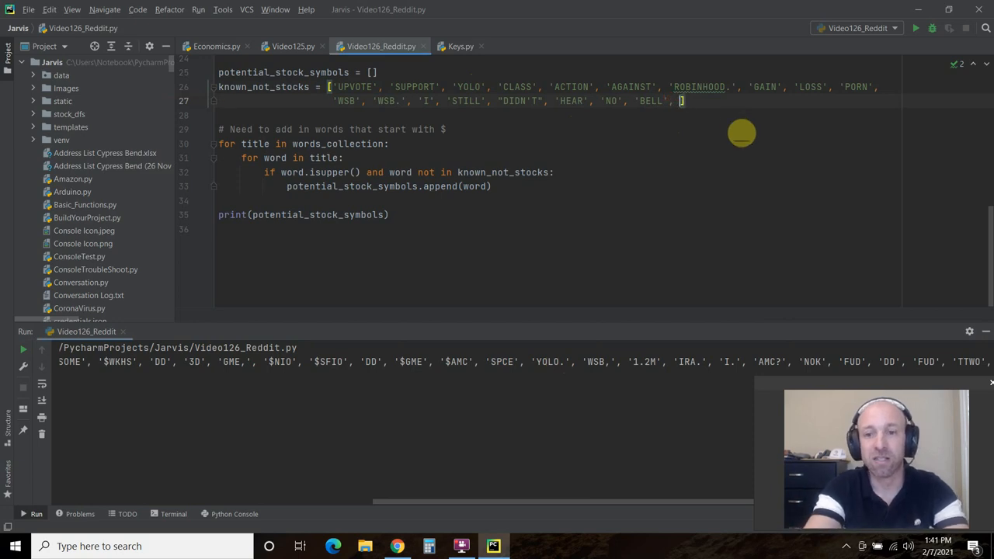
Append 'YOLO.' to the known_not_stocks list on line 27.
{"action": "type", "text": "'YOLO'"}
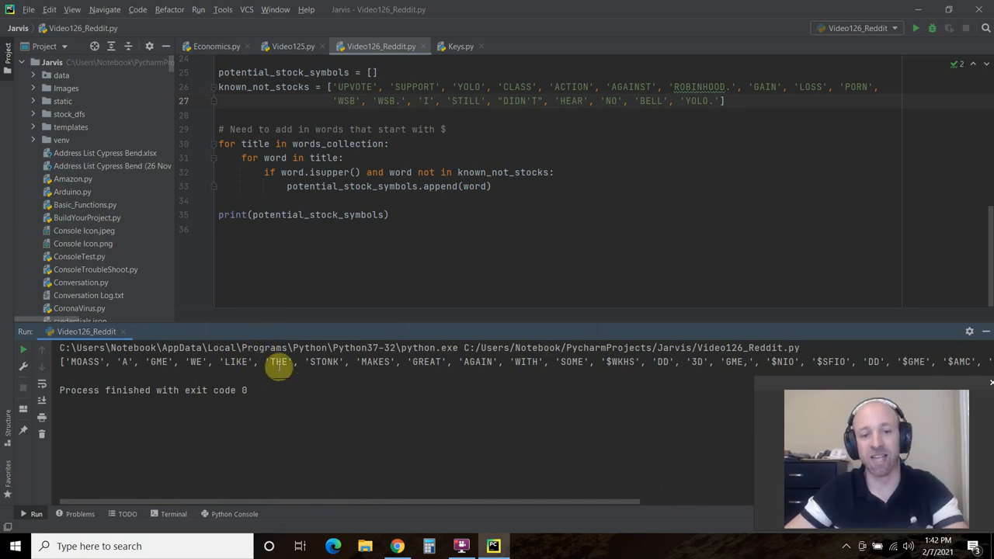
{"action": "mouse_move", "coordinate": [344, 365]}
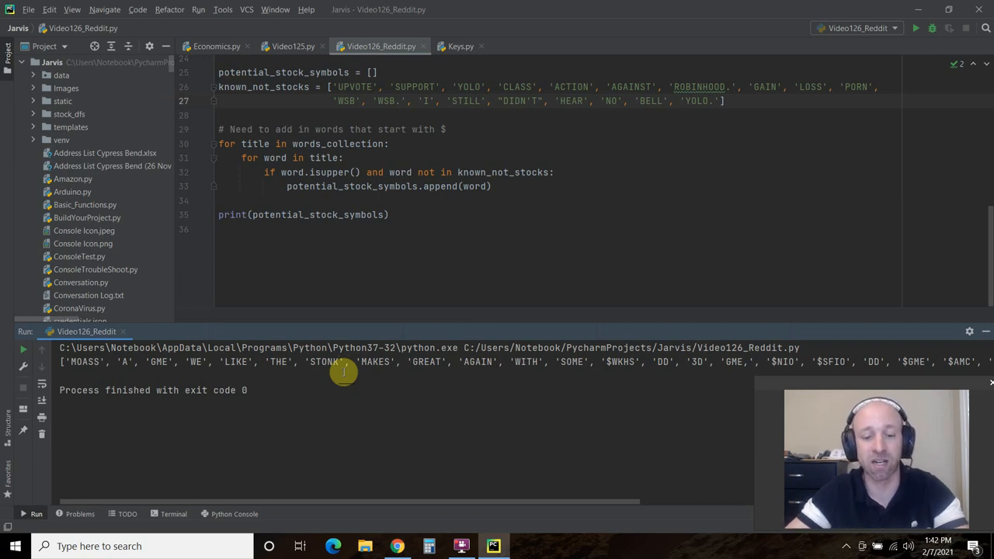
{"action": "mouse_move", "coordinate": [409, 172]}
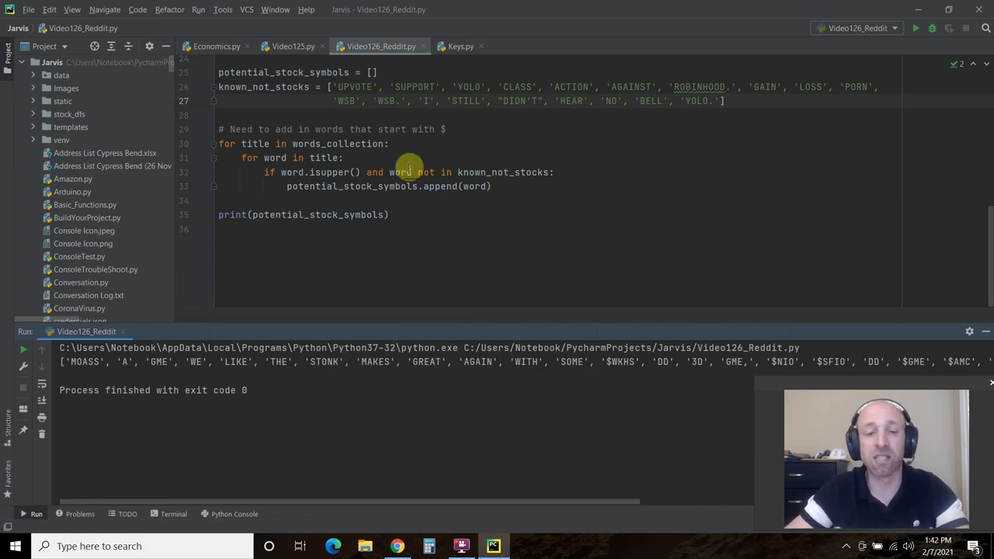
{"action": "scroll", "scroll_direction": "up", "scroll_amount": 3}
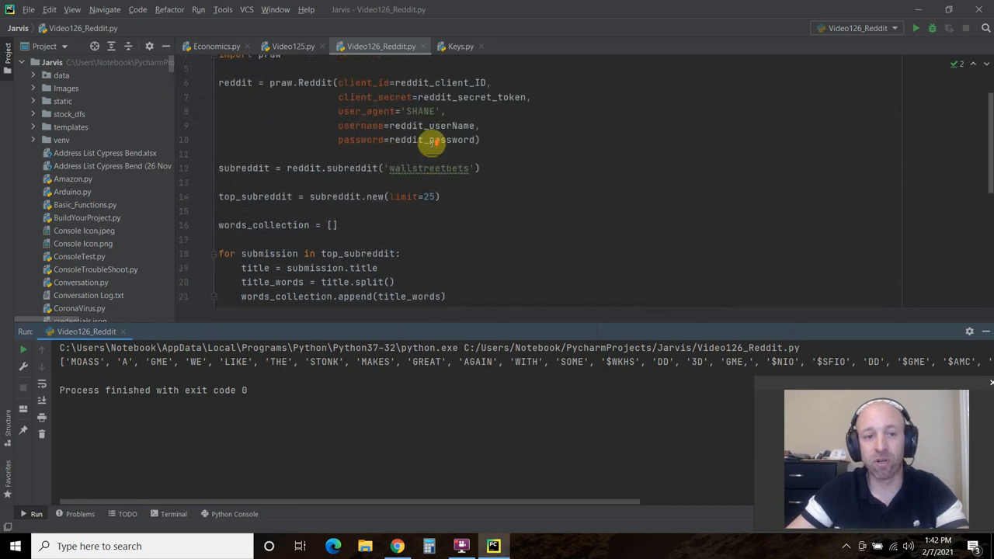
{"action": "scroll", "scroll_direction": "up", "scroll_amount": 3}
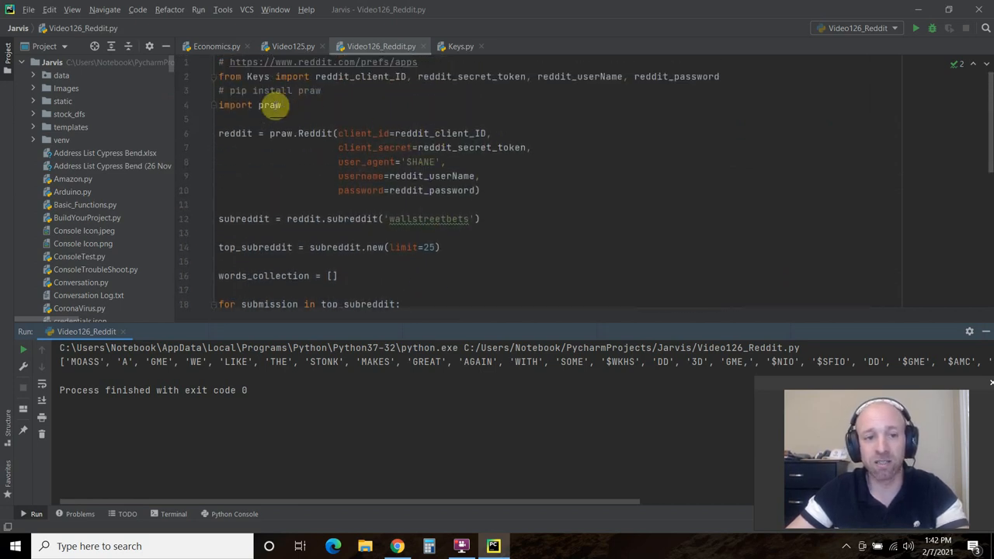